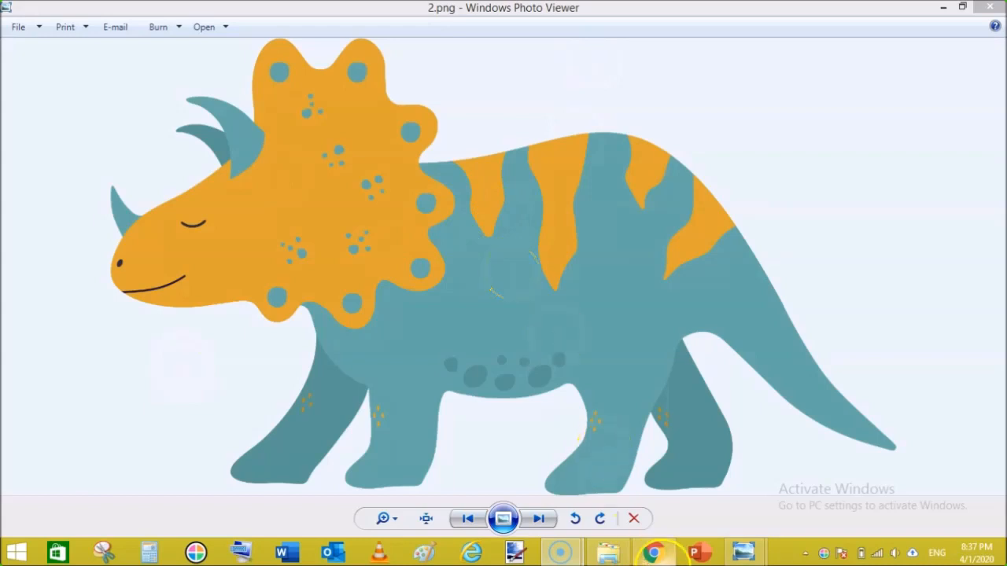
Browse the YouTube video page down to the channel's uploaded videos.
left_click(652, 550)
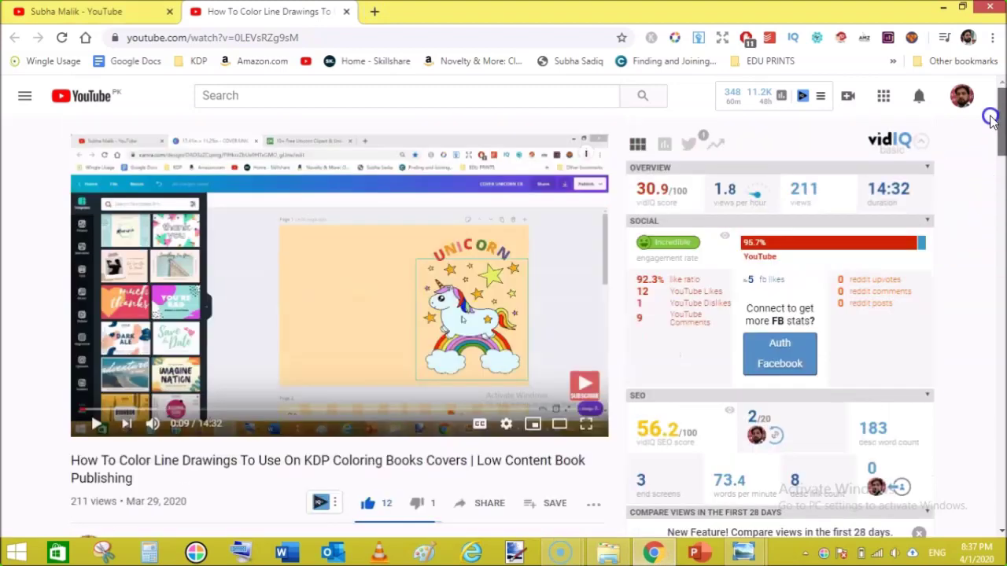
scroll("down", 3)
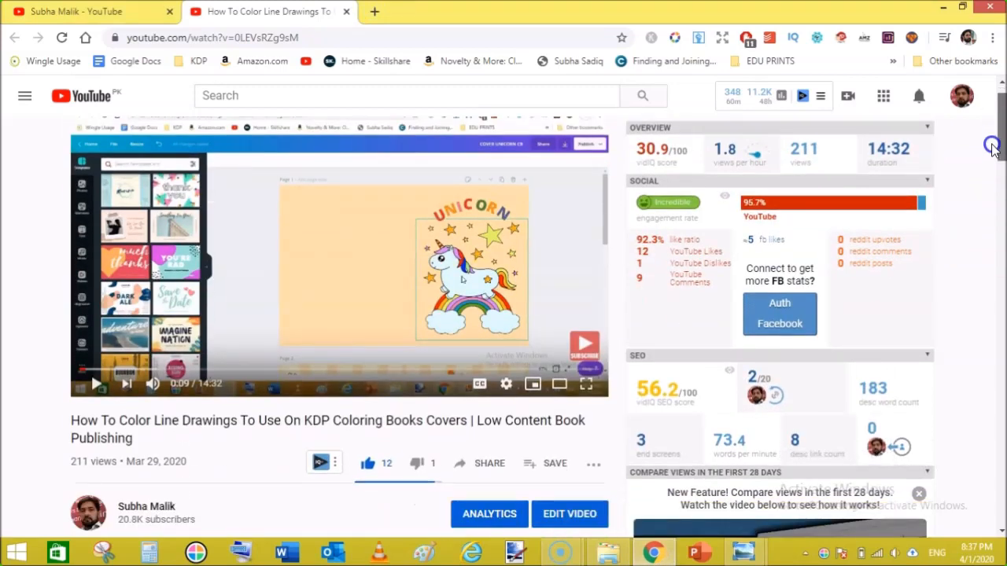
scroll("down", 3)
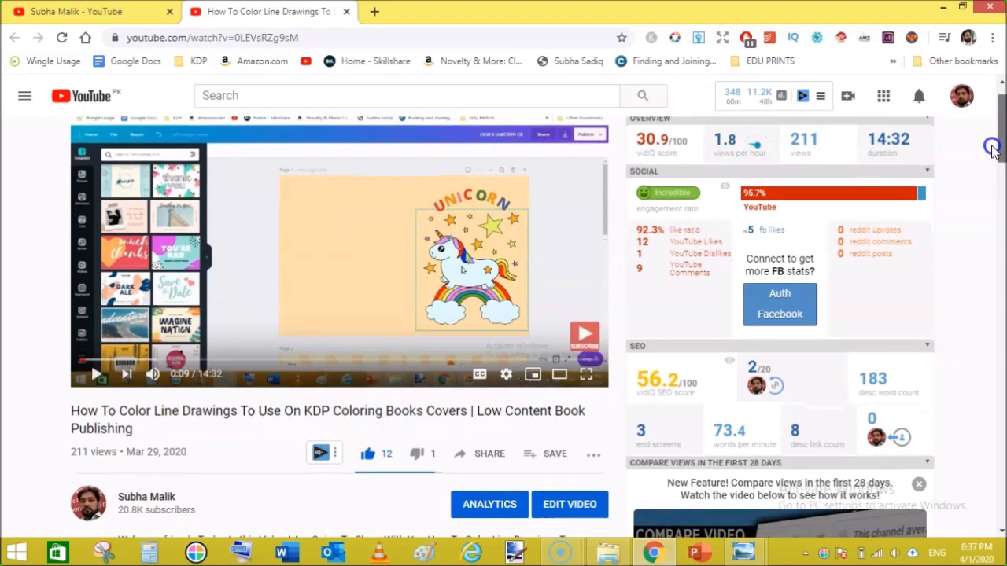
scroll("down", 3)
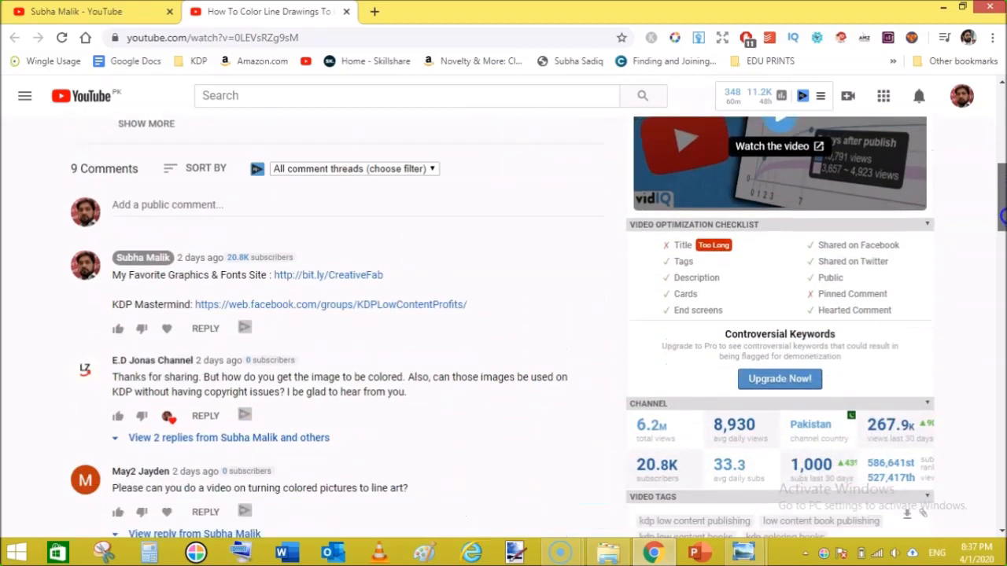
scroll("down", 3)
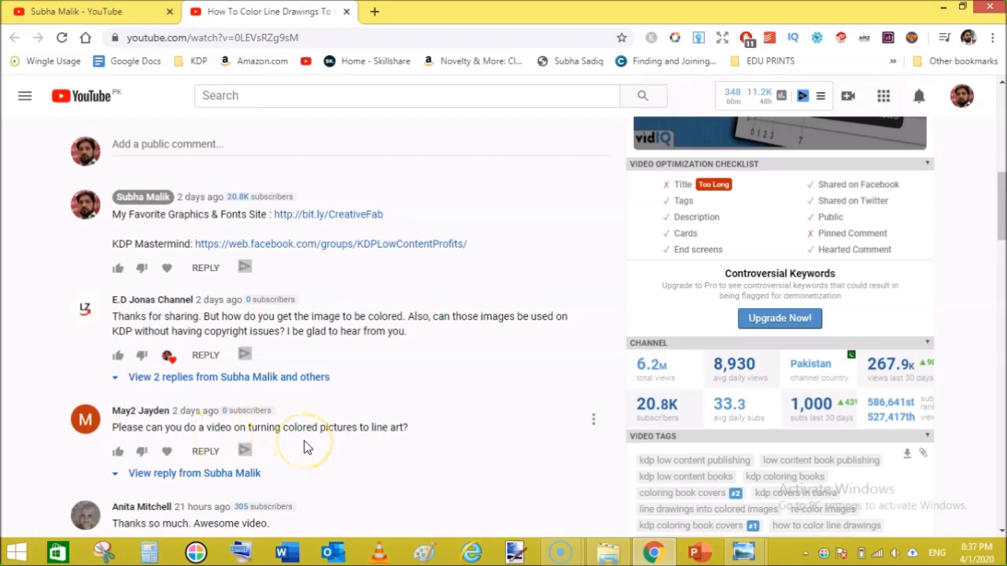
mouse_move(513, 439)
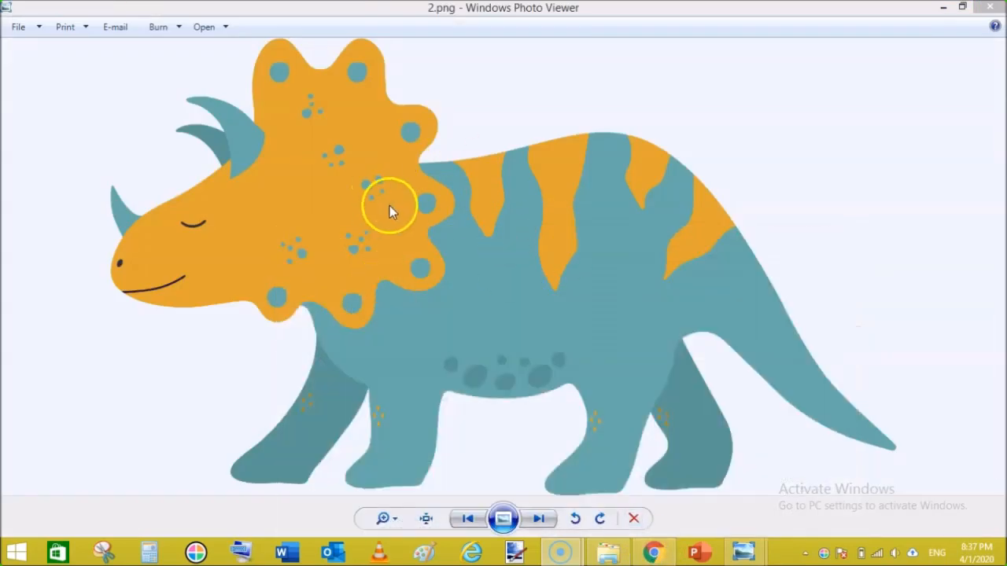
mouse_move(614, 186)
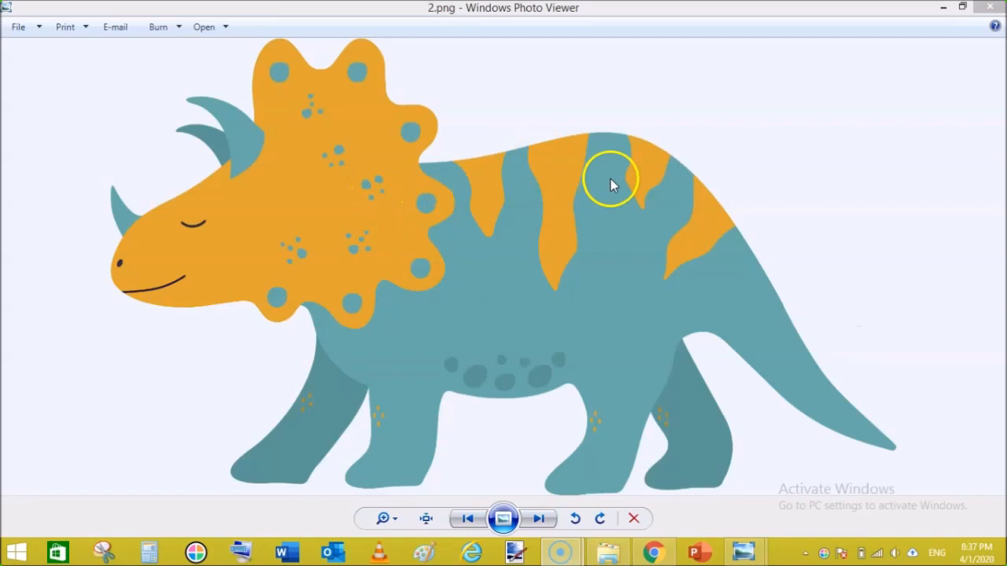
mouse_move(759, 365)
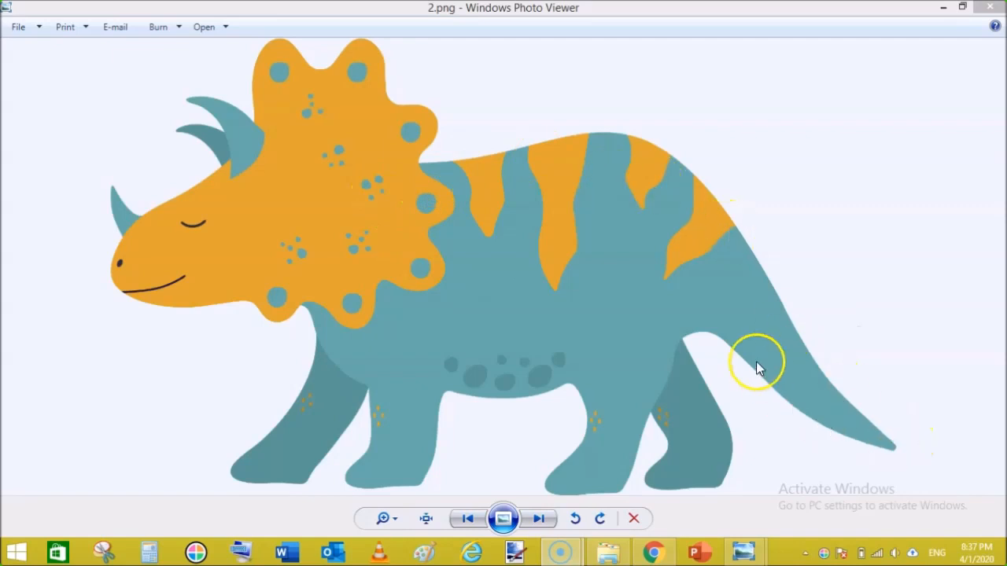
left_click(653, 552)
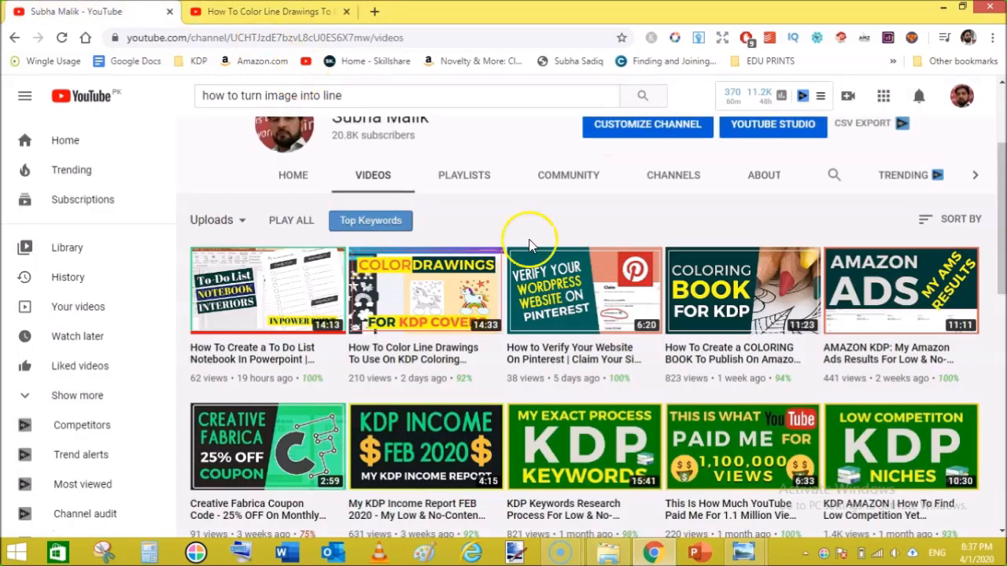
mouse_move(733, 280)
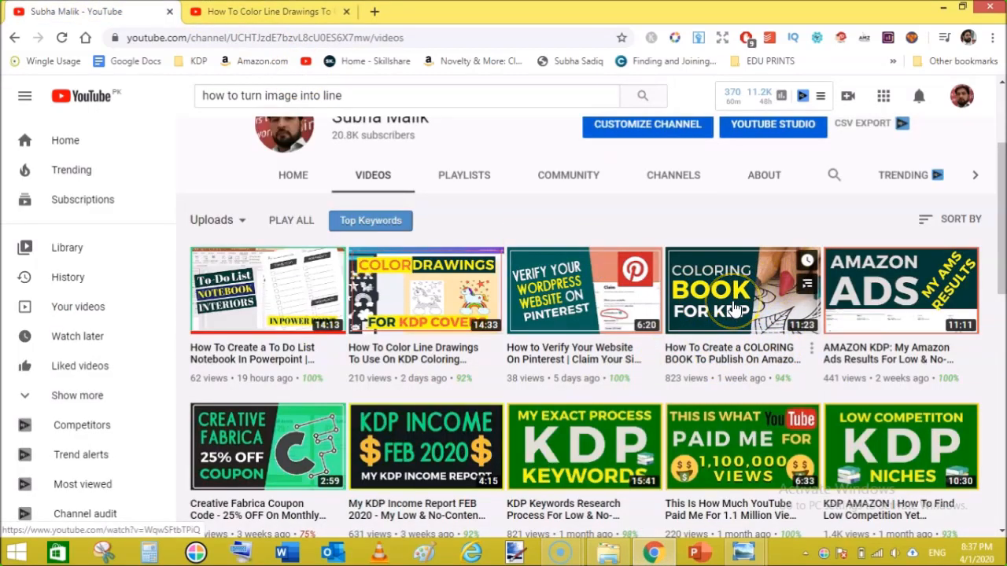
mouse_move(736, 308)
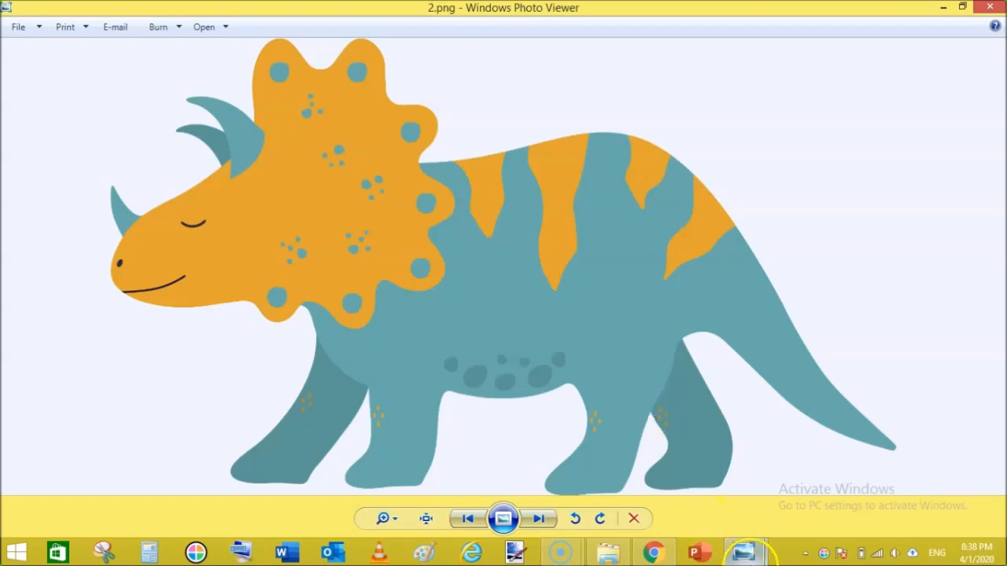
Advance Windows Photo Viewer to the next picture, the line-art triceratops dino07.png.
left_click(542, 519)
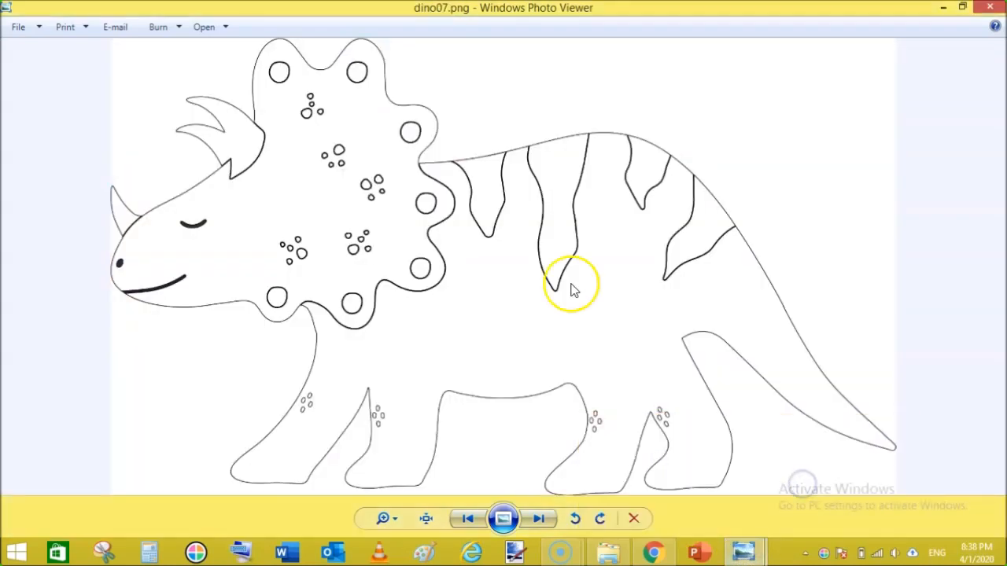
mouse_move(489, 346)
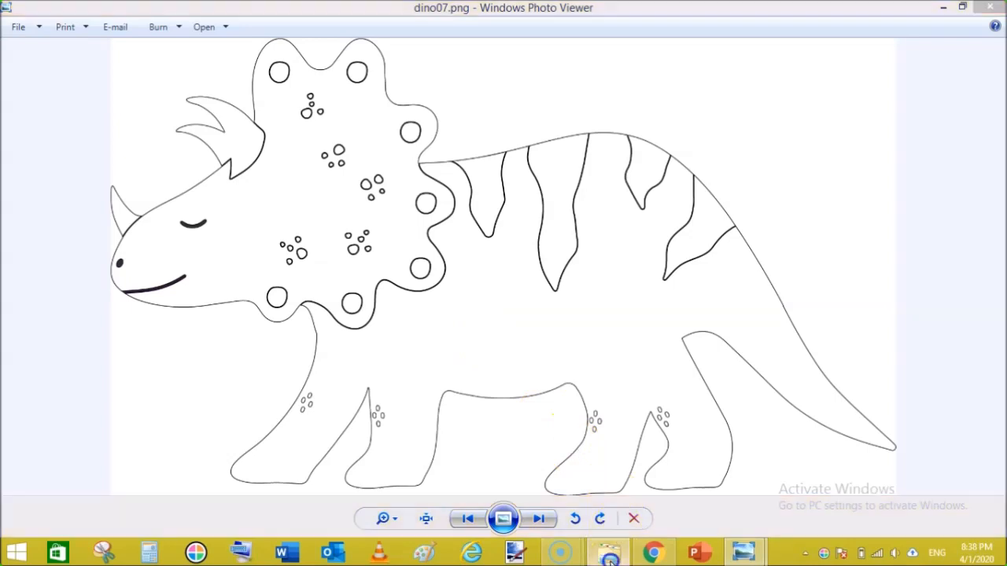
Return to the YouTube channel's Videos page in Chrome and scroll through its uploads grid.
left_click(651, 551)
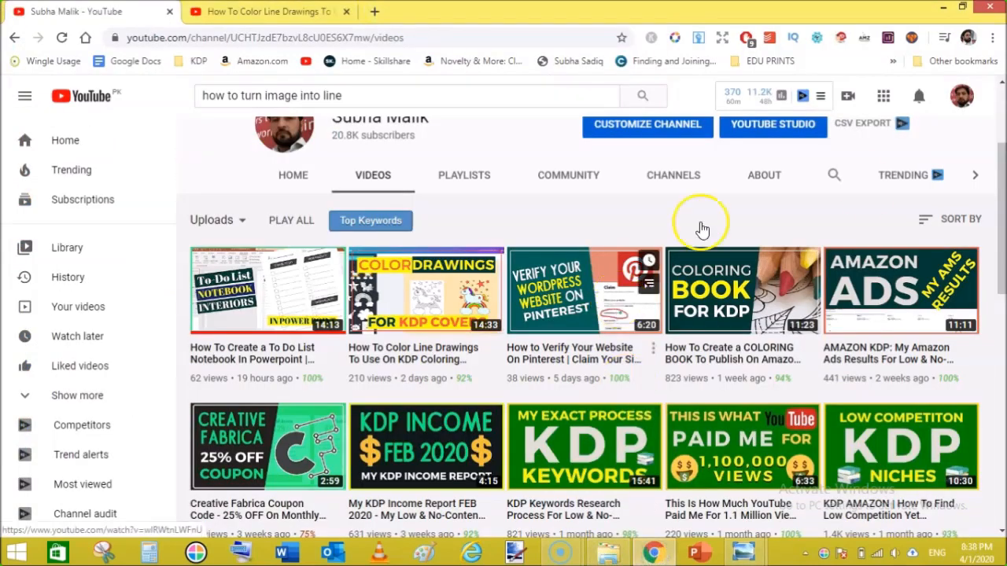
scroll("down", 3)
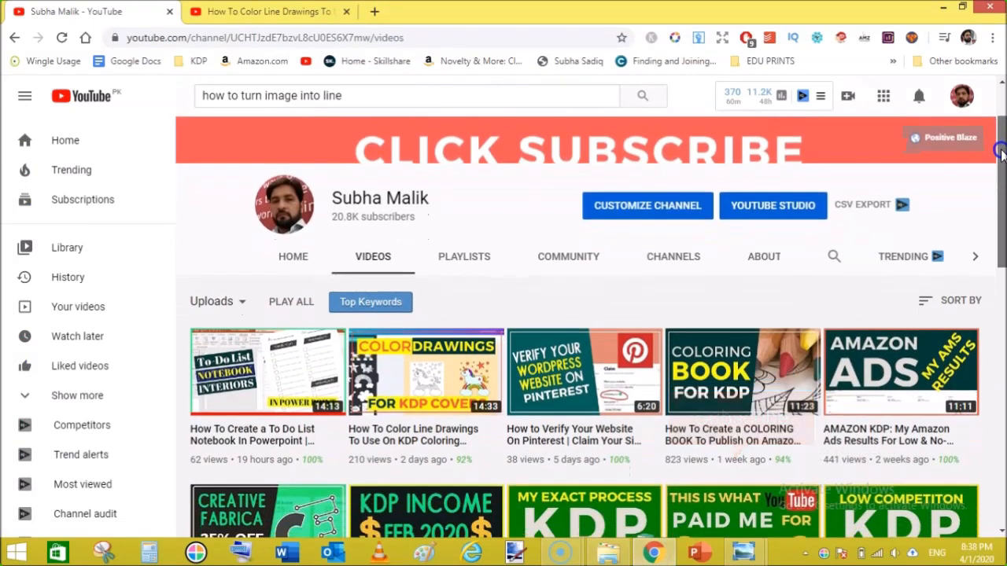
scroll("down", 3)
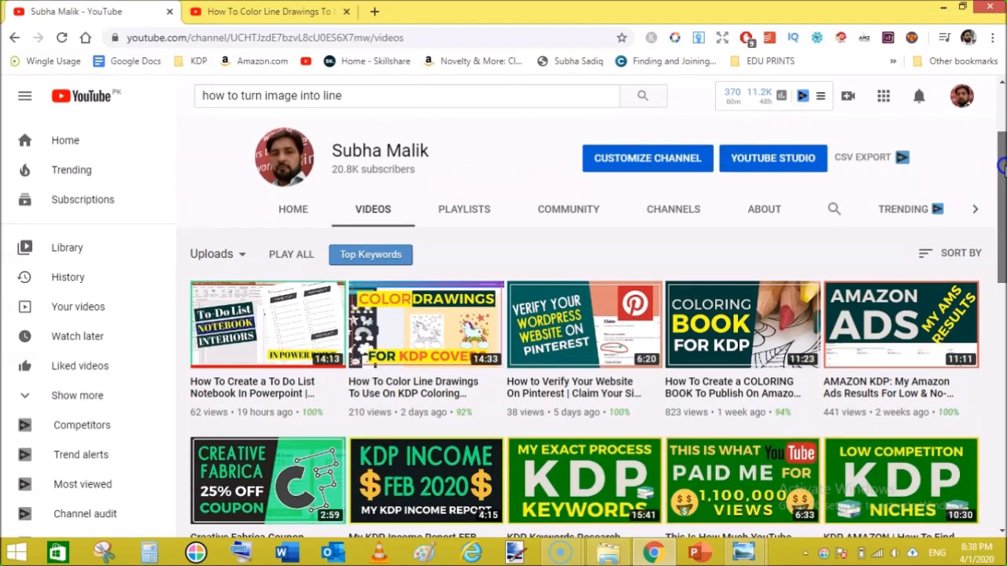
scroll("down", 3)
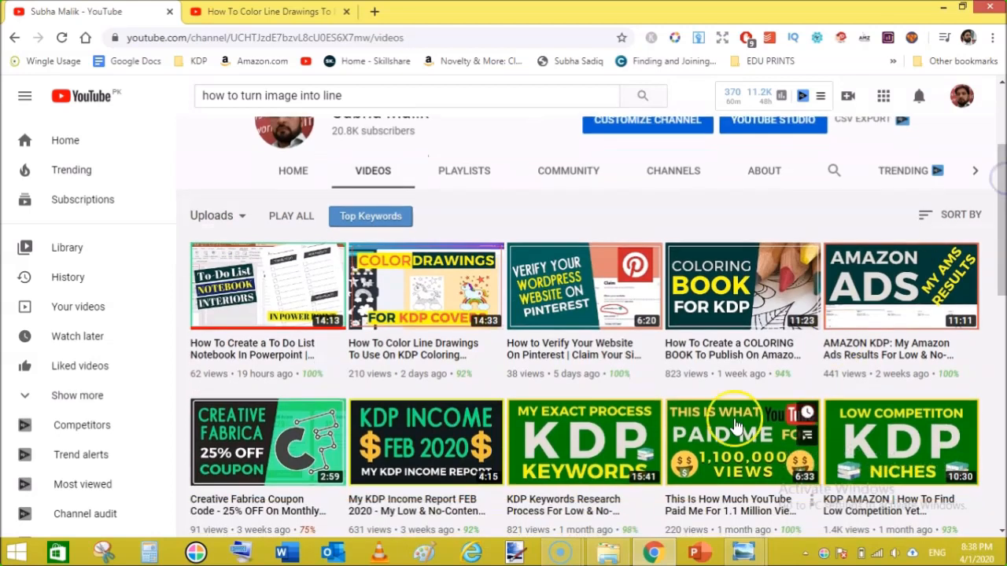
From the Image To Lined Drawings folder, open 2.png with paint.net via Open with.
left_click(605, 552)
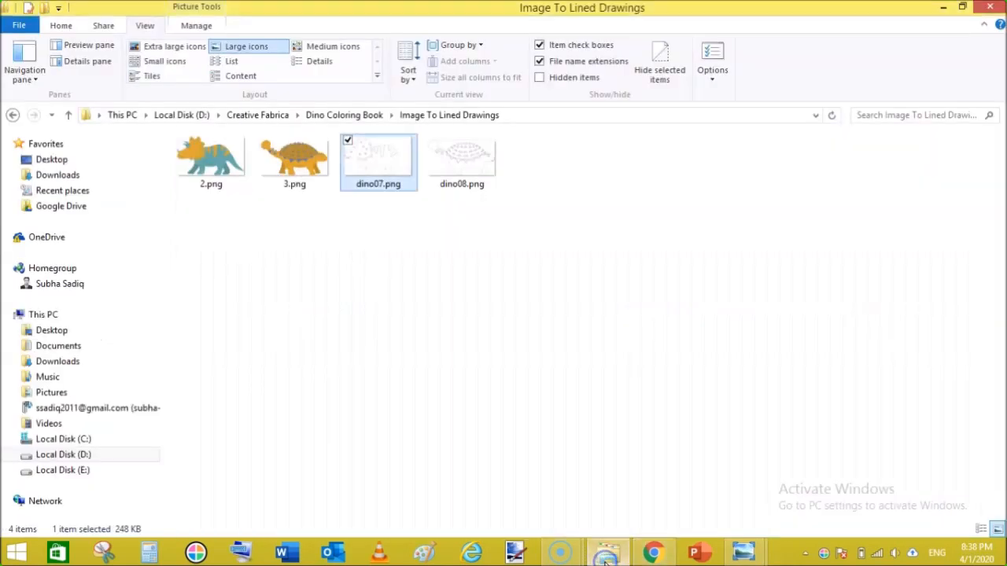
left_click(211, 162)
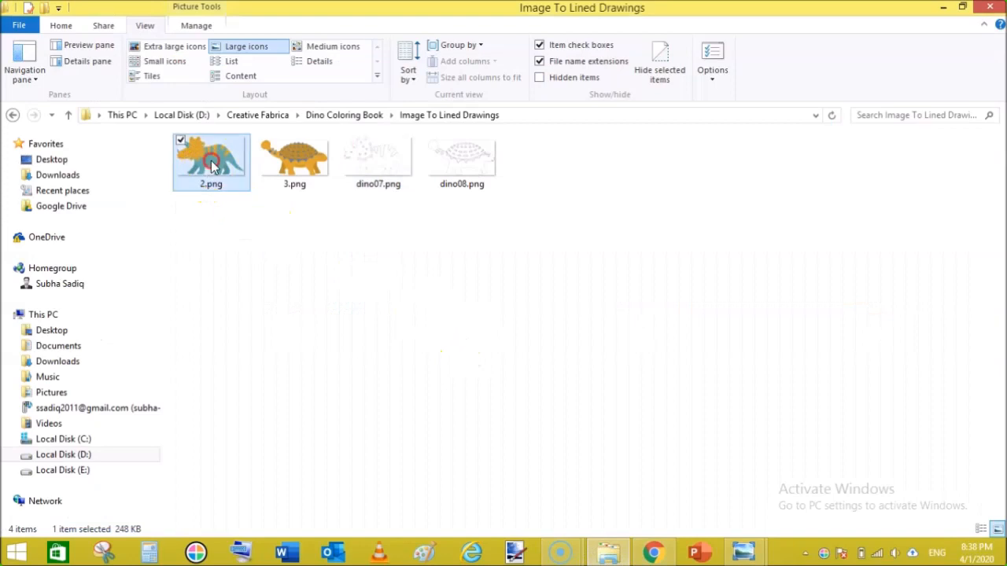
right_click(210, 164)
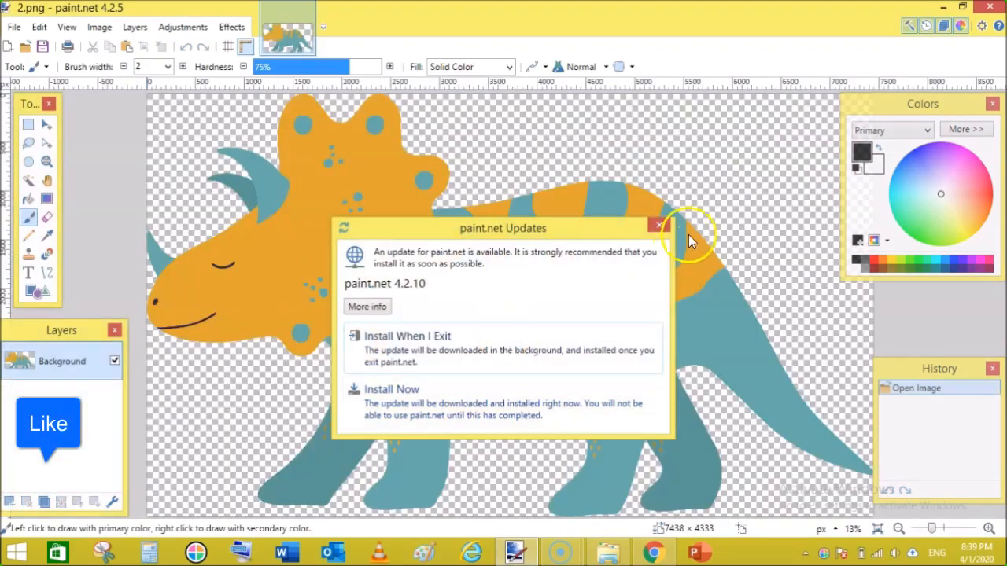
Dismiss the update notice and Magic Wand-select the triceratops's orange head, frill and stripes.
left_click(658, 227)
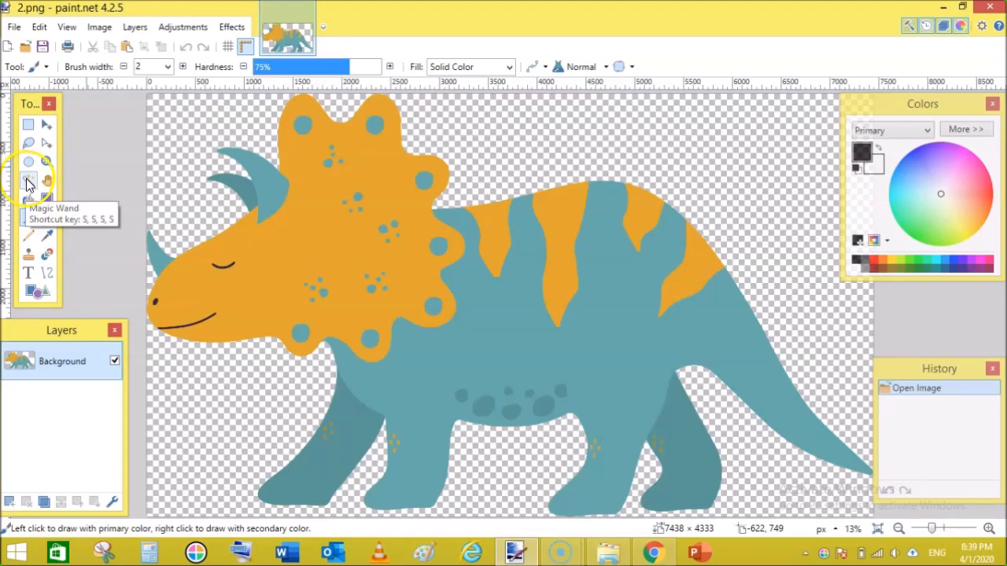
left_click(28, 181)
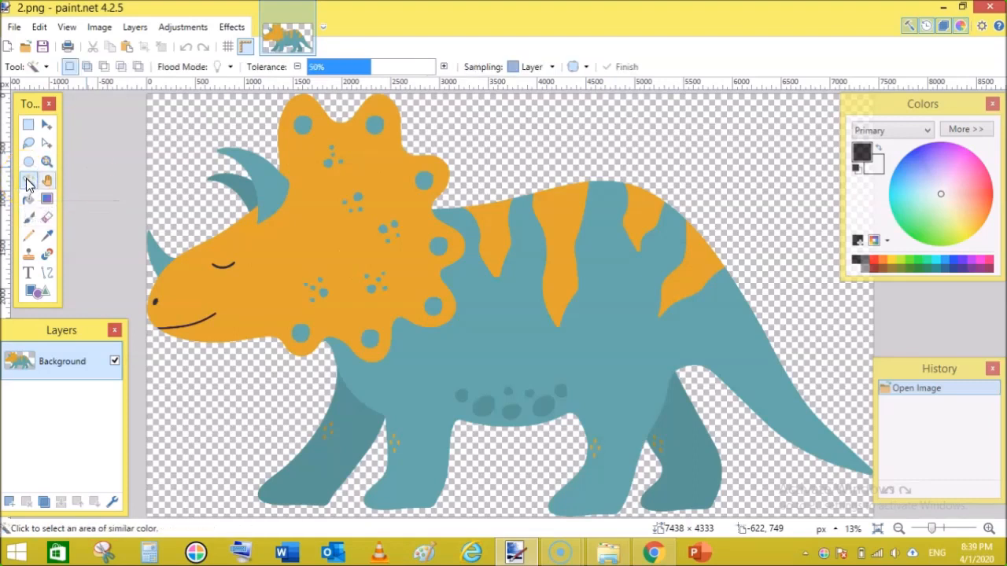
mouse_move(271, 255)
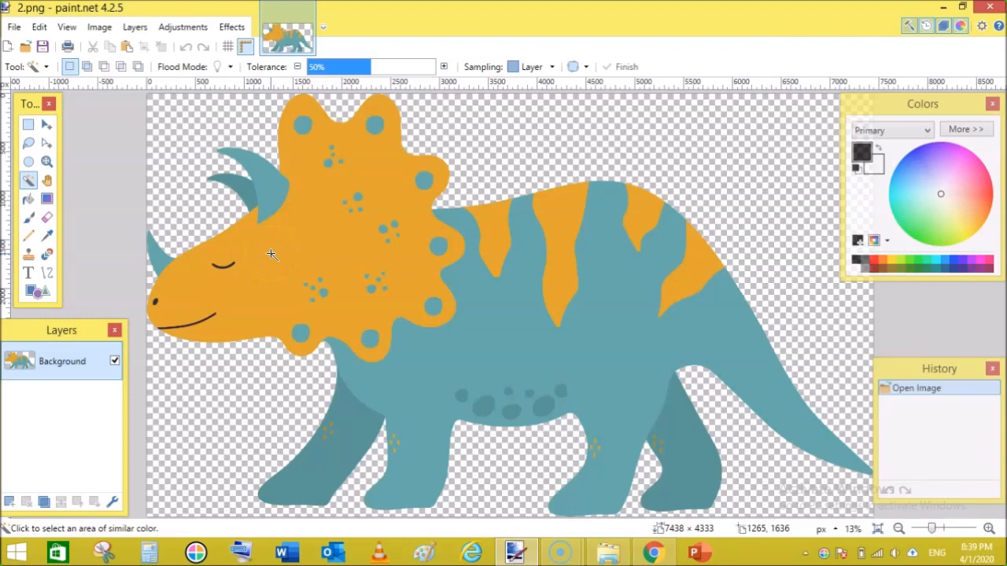
left_click(271, 255)
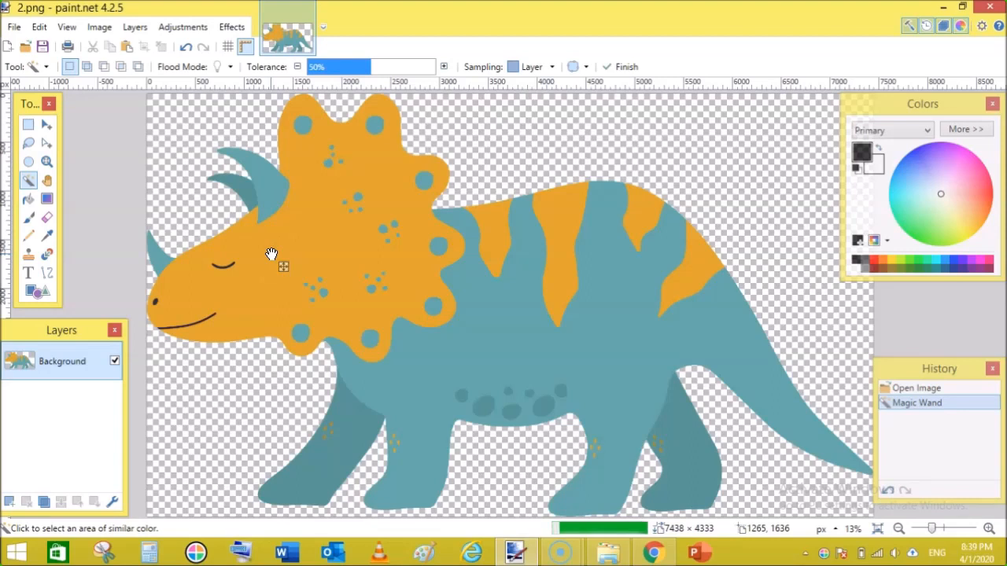
left_click(271, 254)
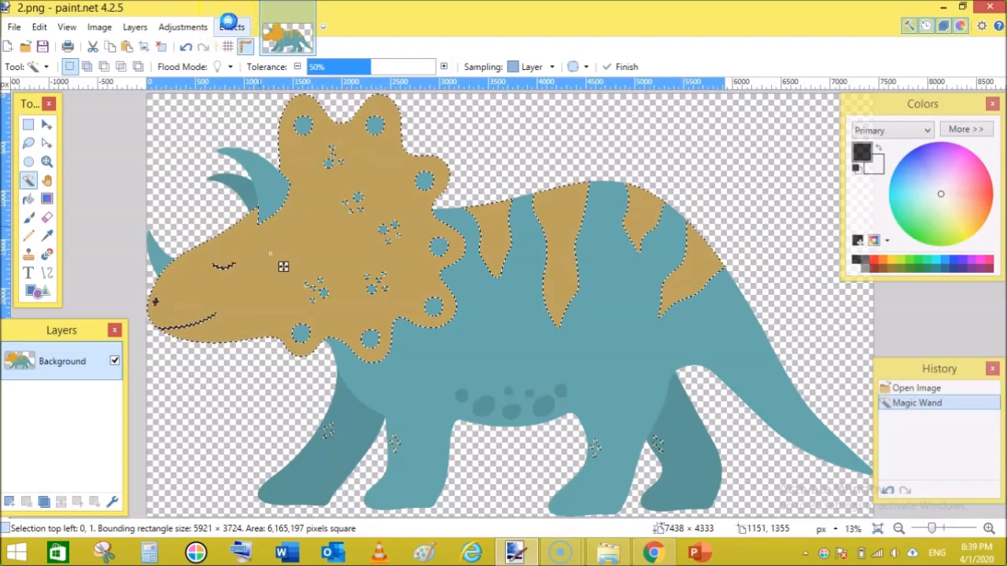
Set up Effects > Selection > Outline Selection with outline width 6 in black.
left_click(232, 26)
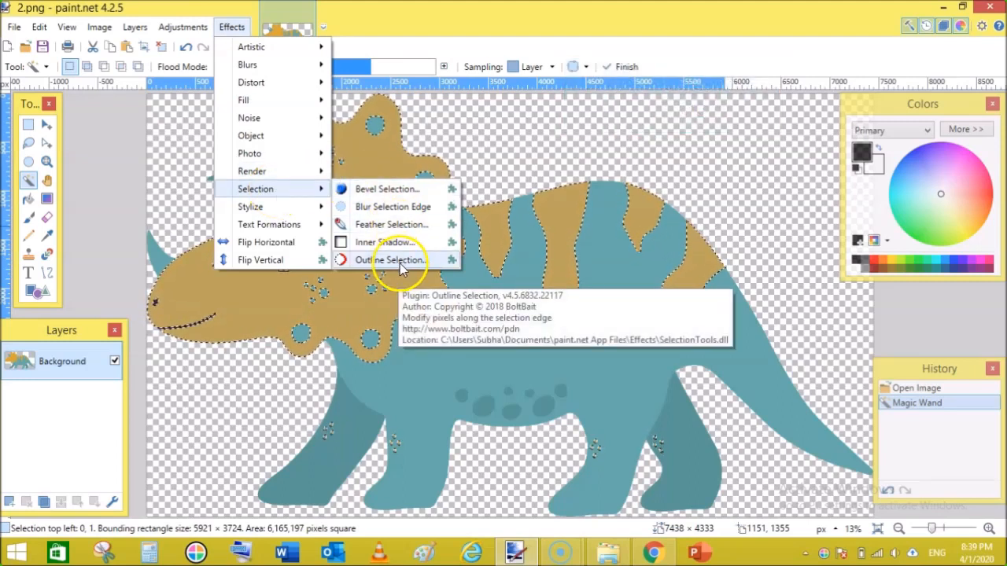
left_click(387, 260)
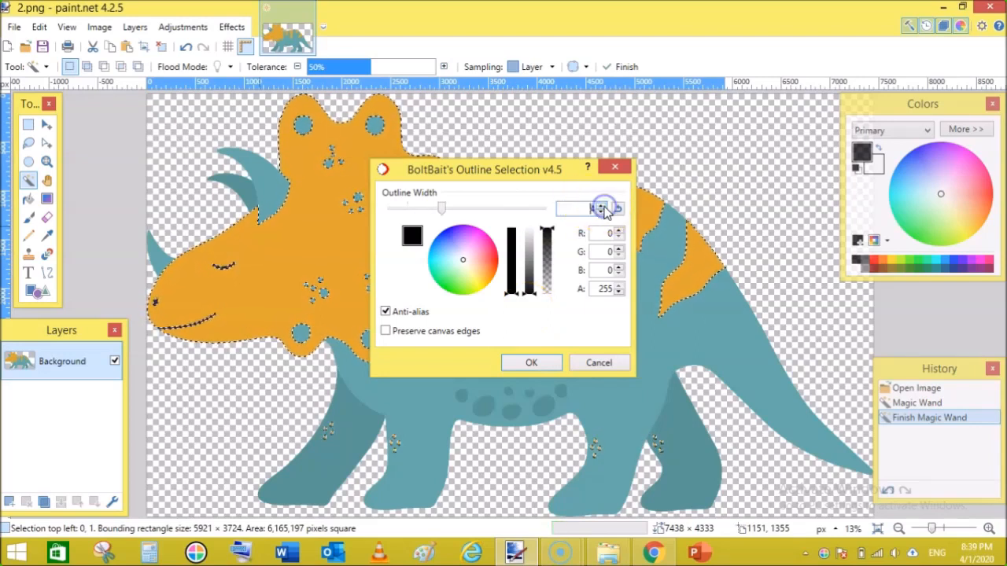
left_click_drag(604, 208, 475, 208)
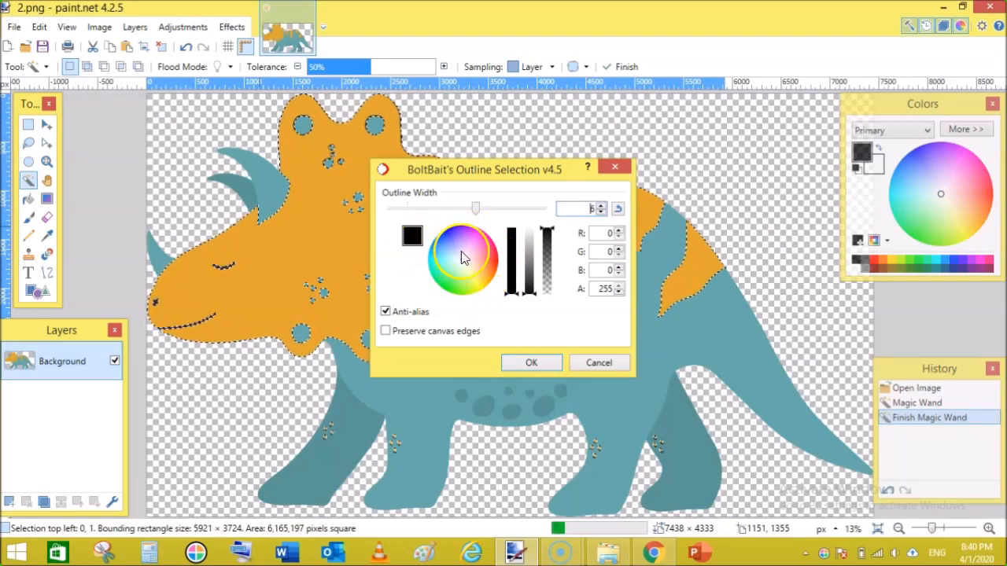
mouse_move(541, 315)
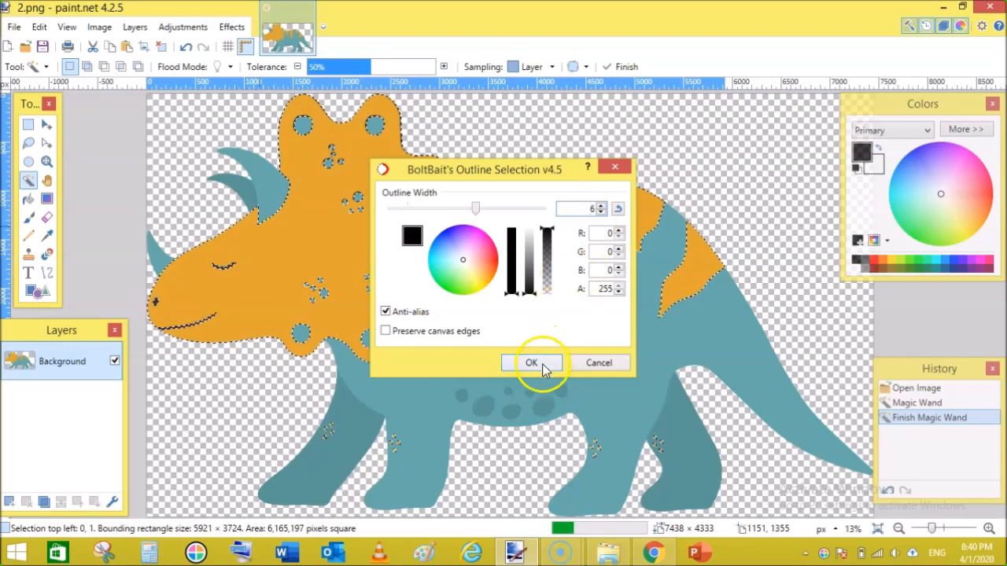
Confirm the Outline Selection effect so the width-6 black outline renders onto the selection.
left_click(532, 362)
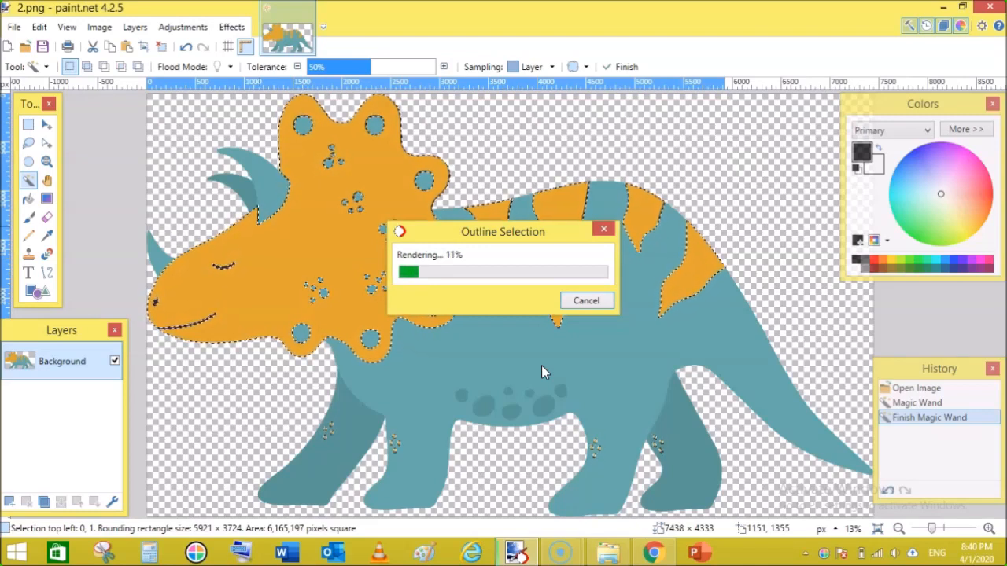
mouse_move(718, 338)
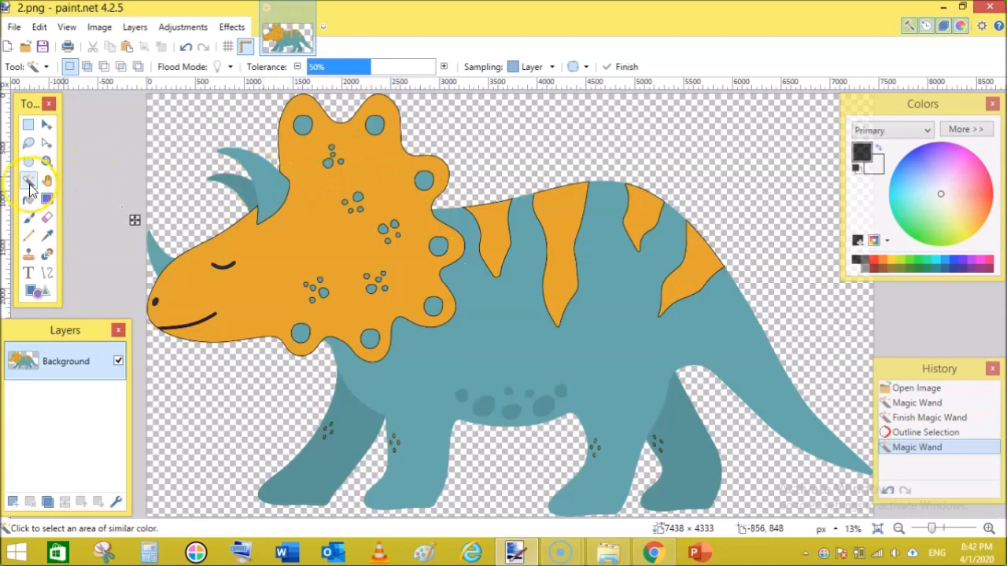
mouse_move(274, 186)
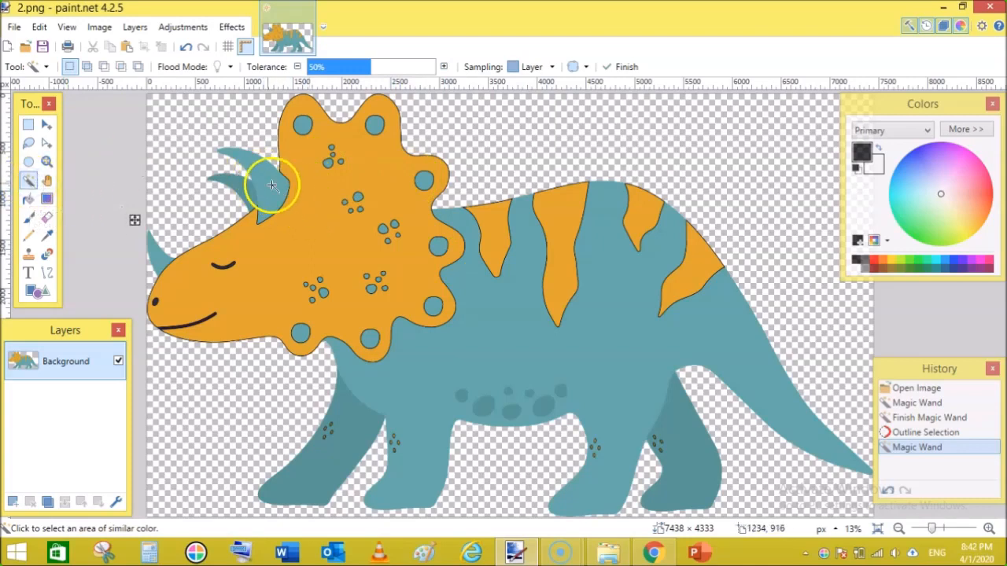
Magic Wand-select the four teal circles on the frill for erasing.
left_click(261, 183)
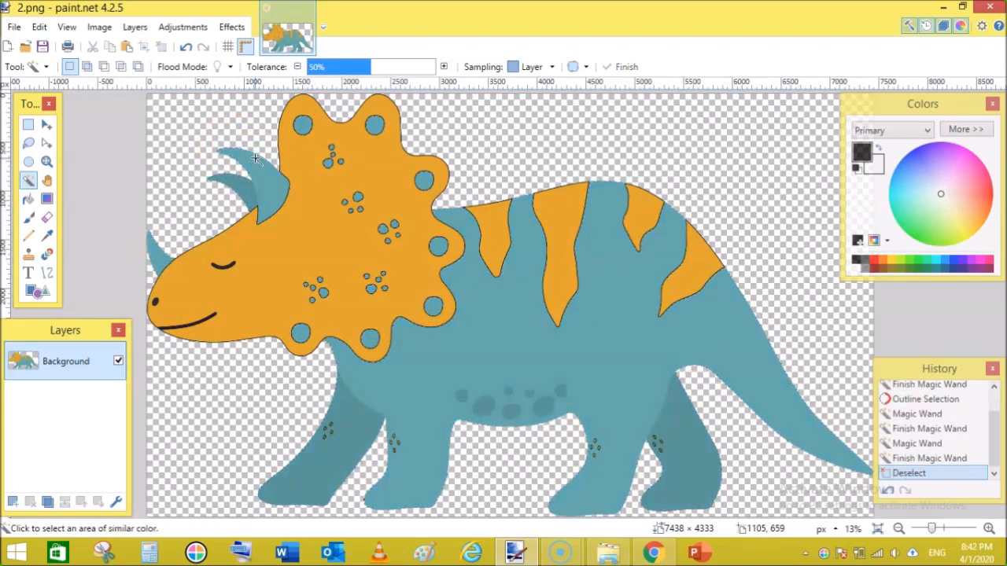
left_click(302, 126)
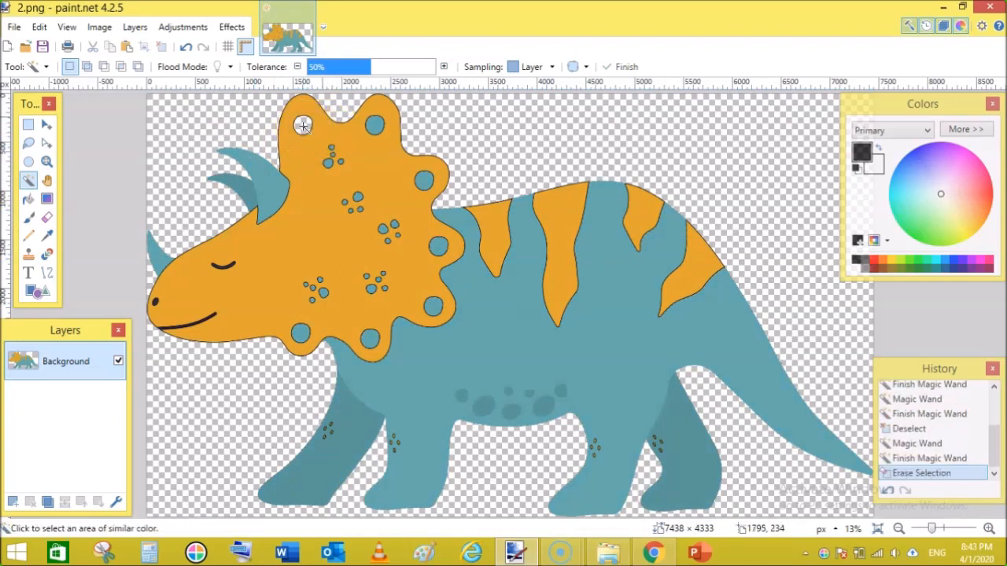
left_click(377, 129)
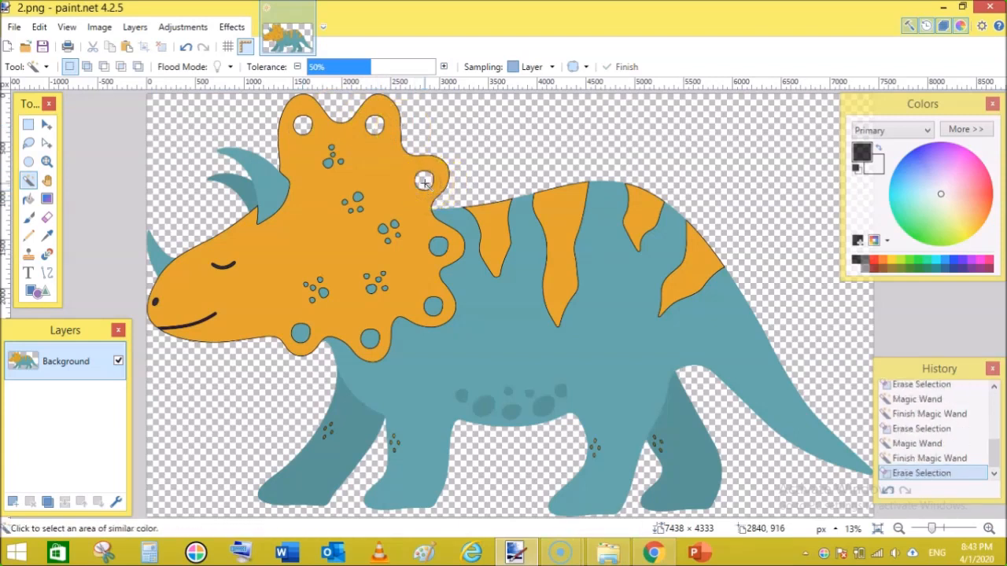
left_click(437, 305)
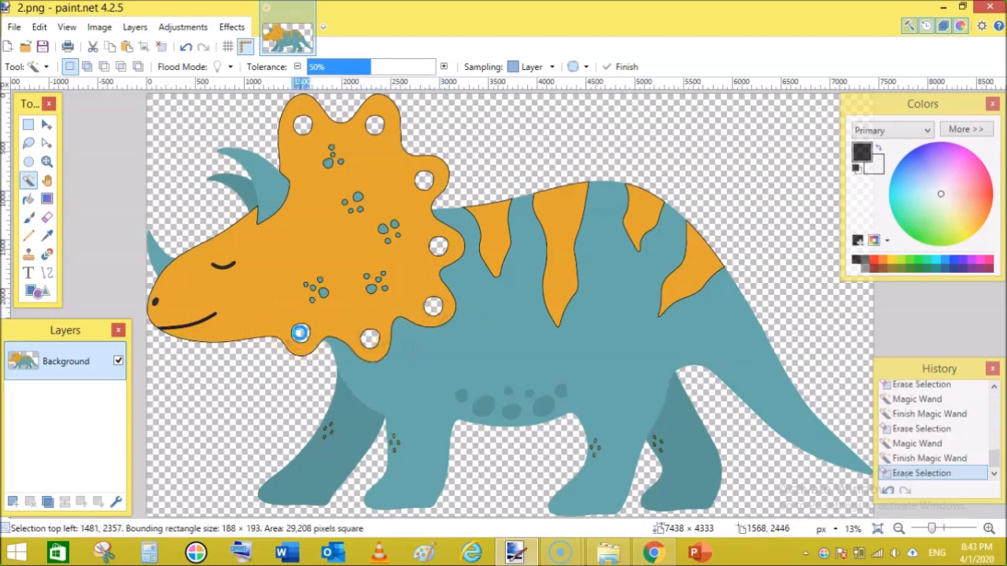
left_click(320, 293)
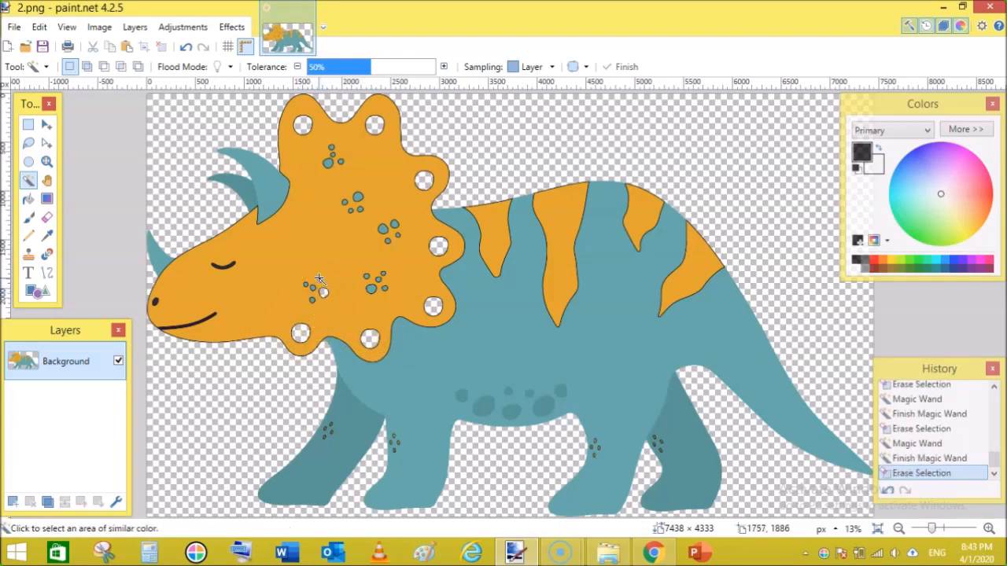
Select the small frill spots, cheek spot and top-frill cluster to erase them to transparent.
left_click(317, 280)
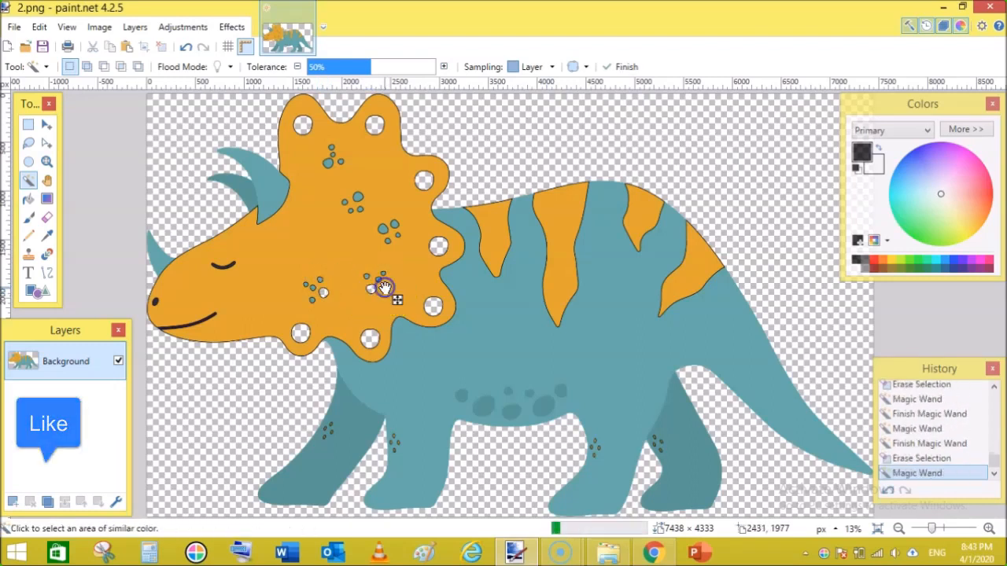
left_click(316, 299)
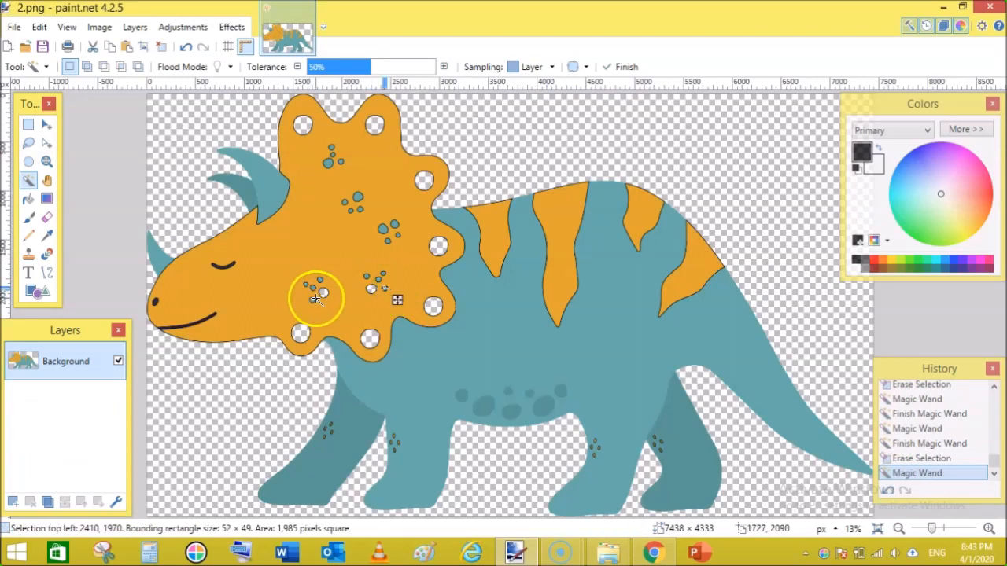
left_click(313, 299)
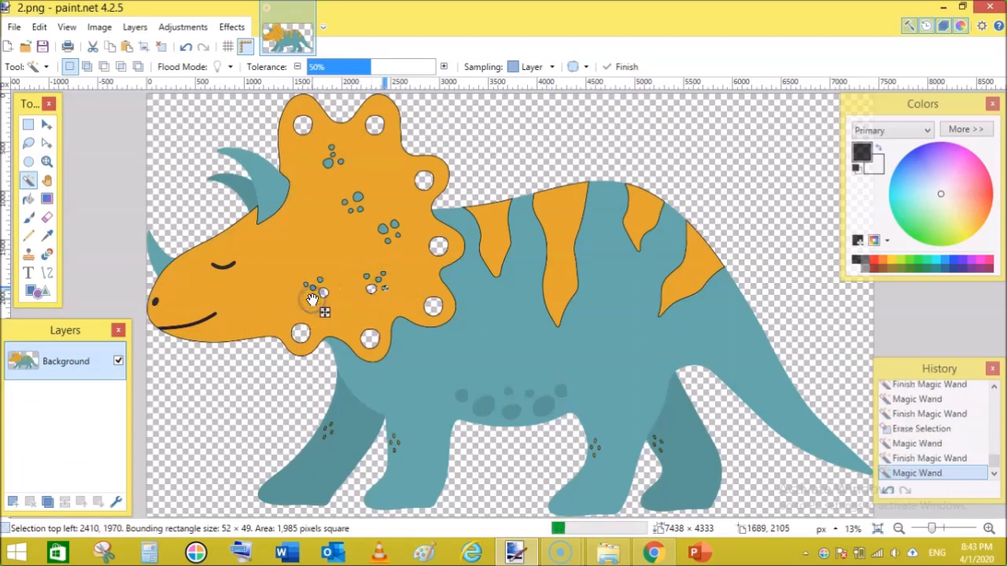
left_click(316, 282)
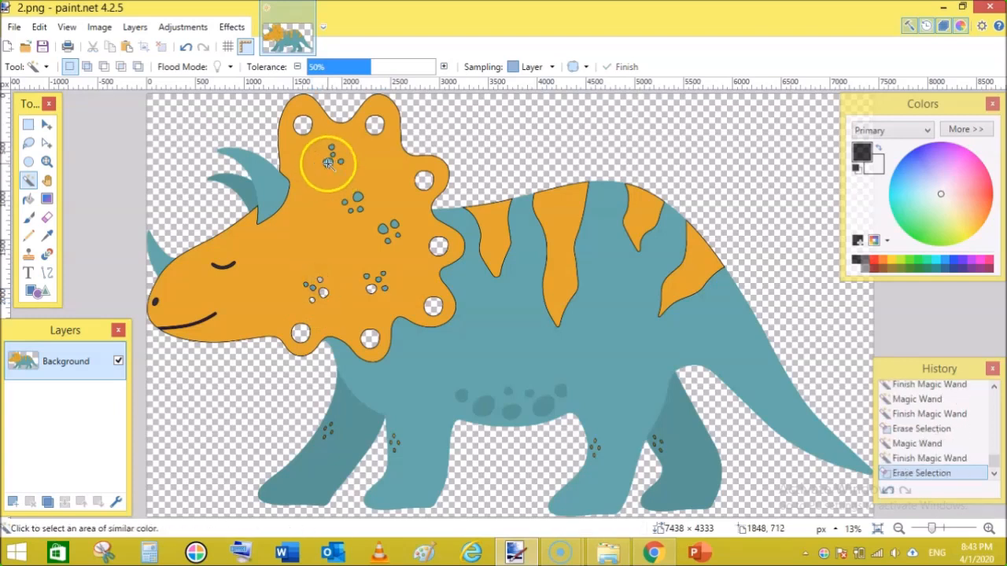
left_click(327, 163)
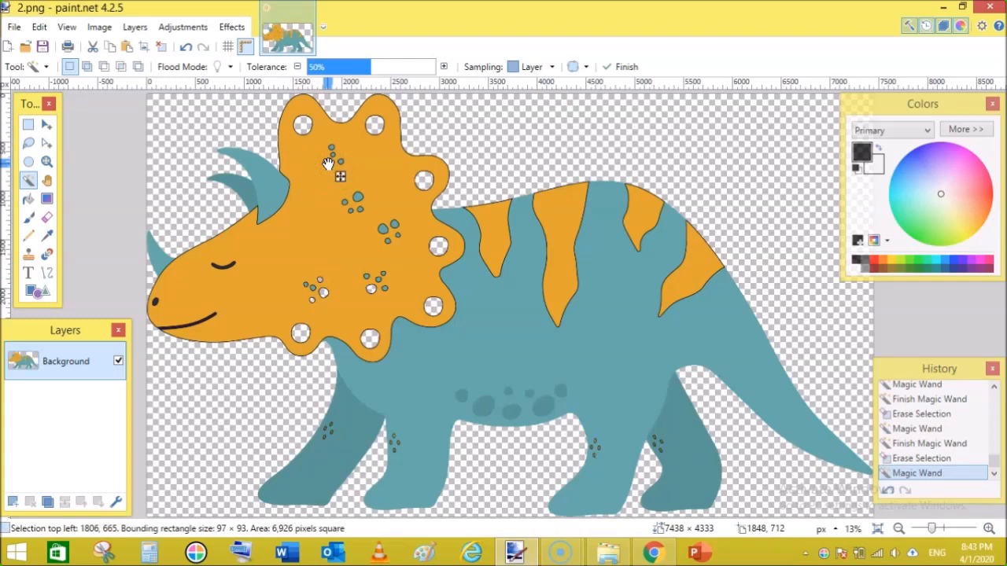
left_click(354, 195)
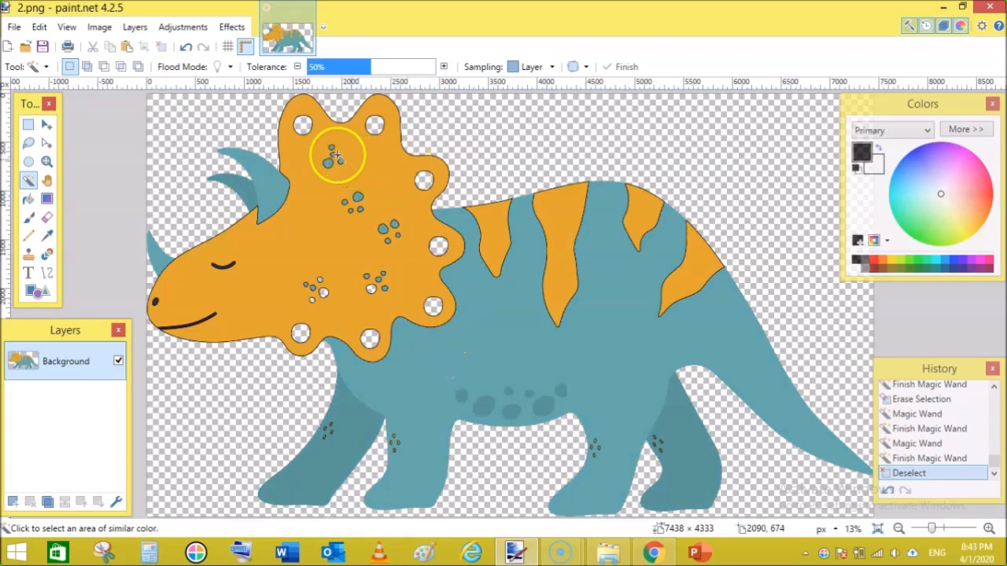
mouse_move(308, 277)
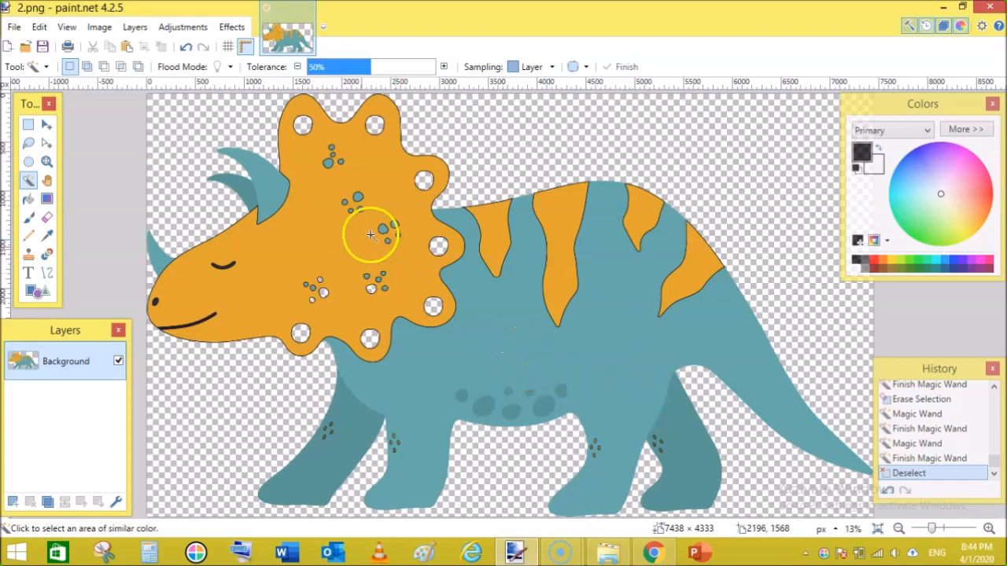
mouse_move(447, 248)
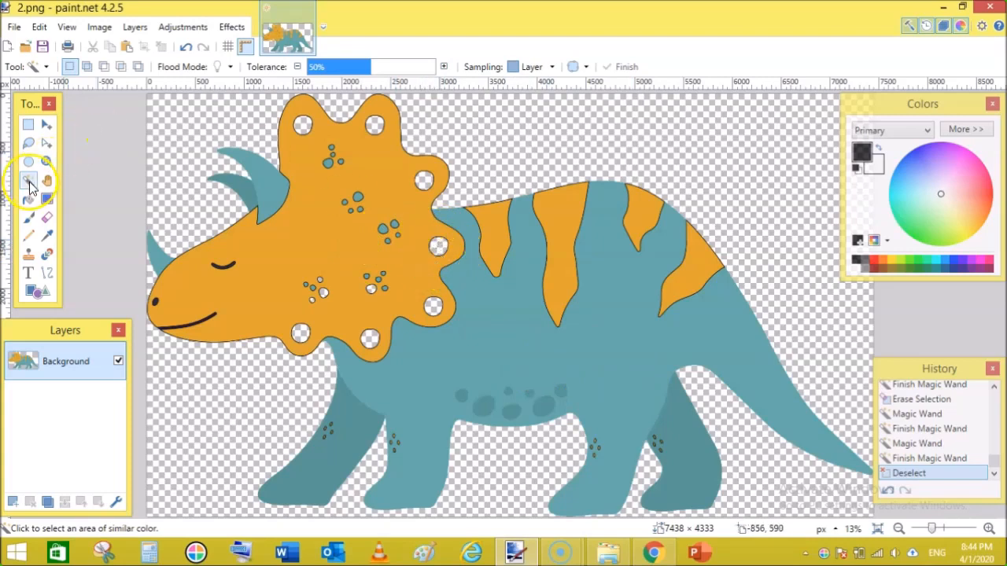
mouse_move(505, 333)
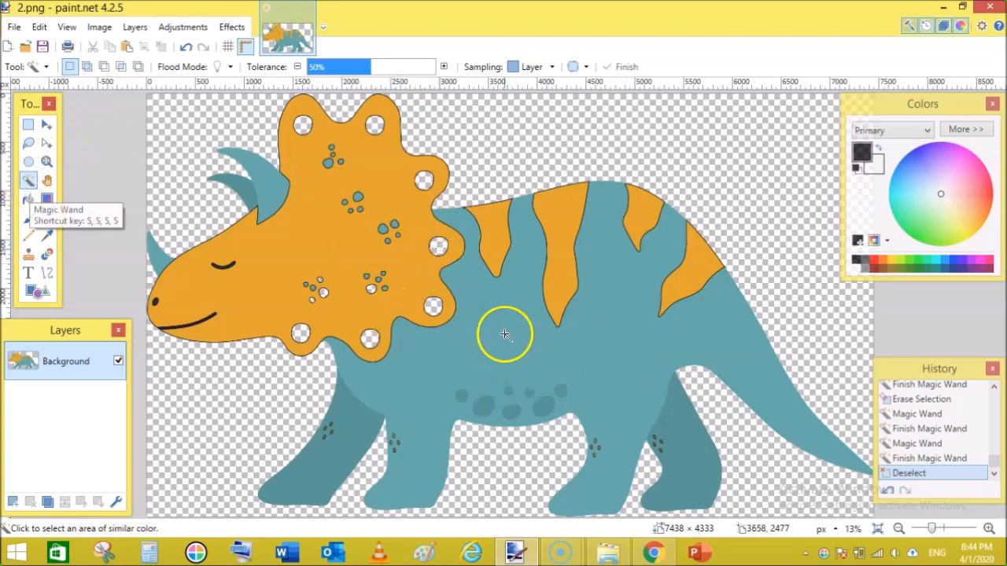
Magic Wand the teal body and repeat Outline Selection on it from the Effects menu.
left_click(503, 333)
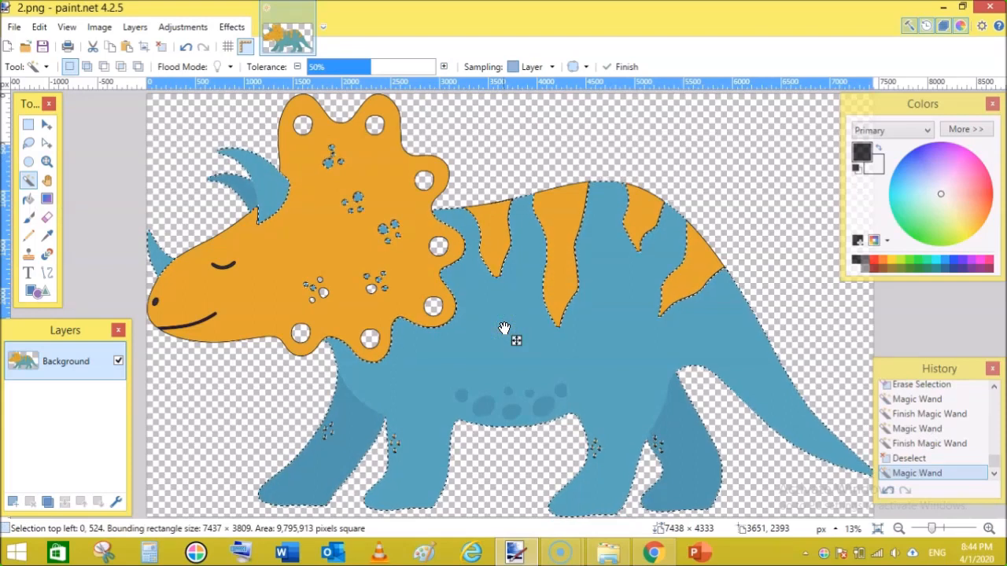
left_click(232, 25)
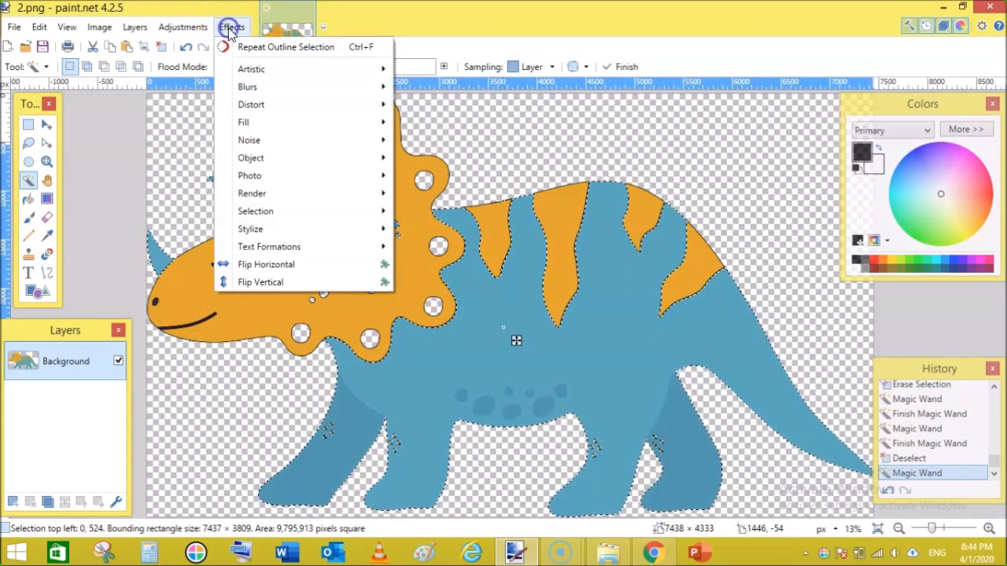
mouse_move(286, 48)
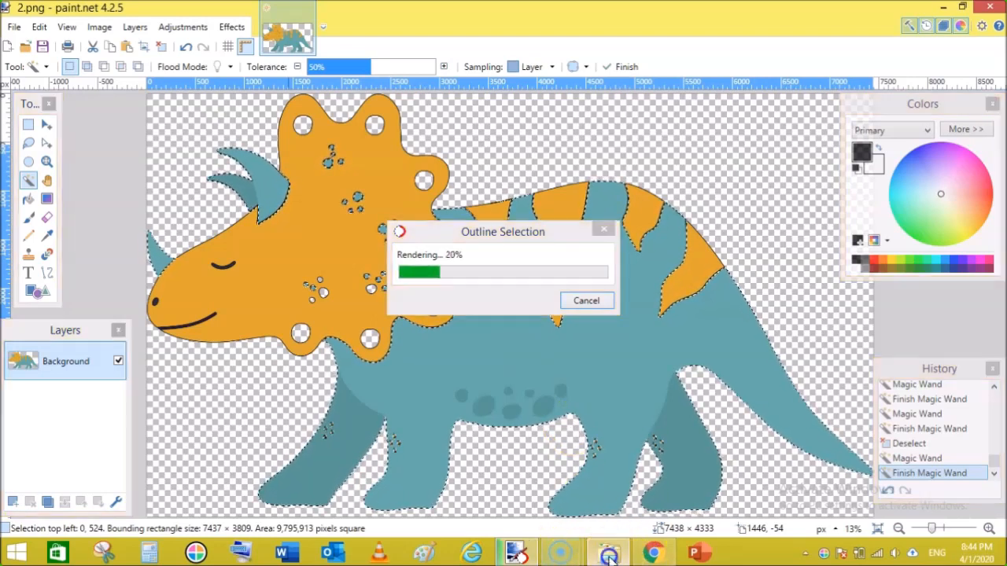
right_click(294, 161)
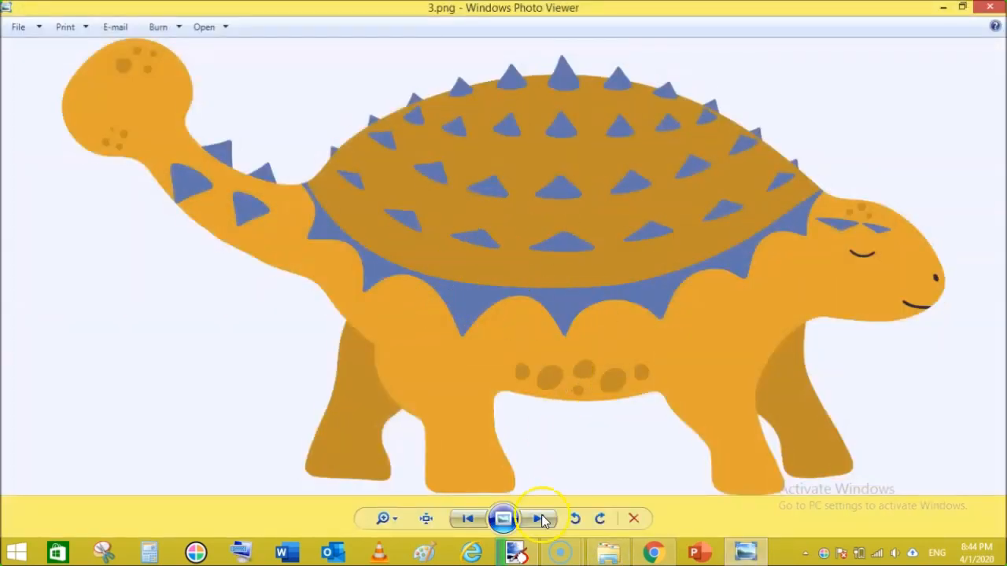
Step through the next pictures to the ankylosaurus line art dino08.png, then return to paint.net.
left_click(538, 518)
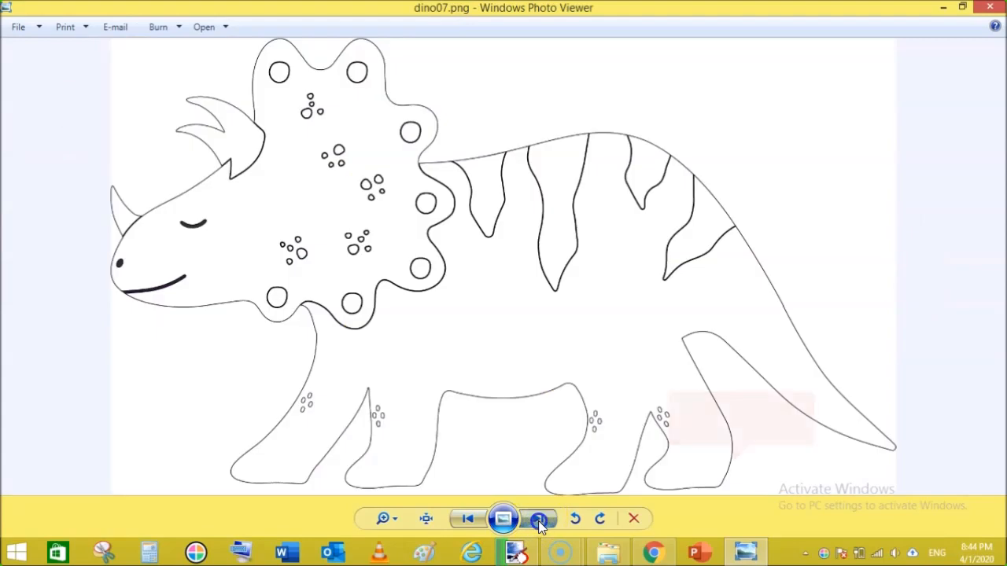
left_click(542, 519)
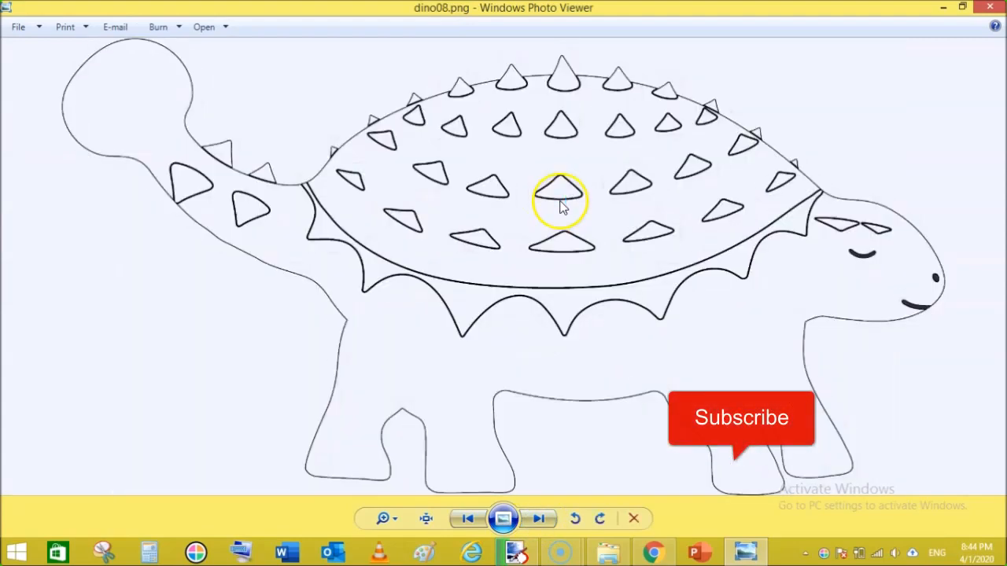
mouse_move(494, 244)
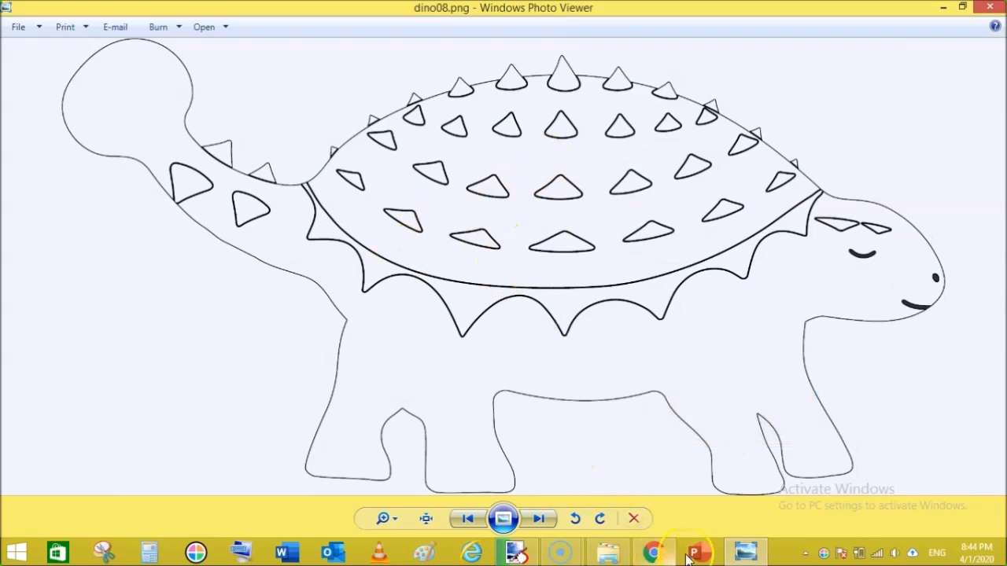
left_click(698, 550)
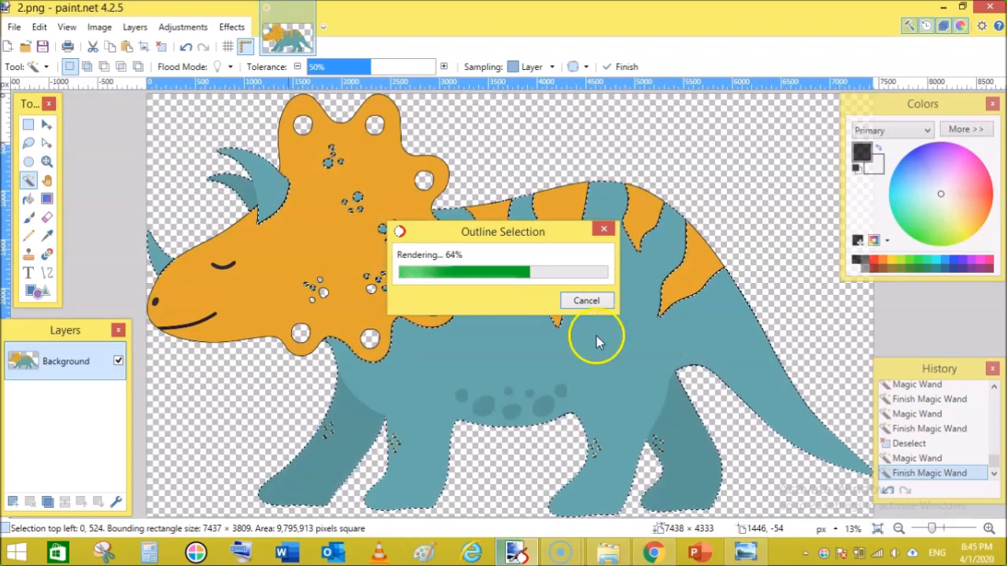
mouse_move(17, 535)
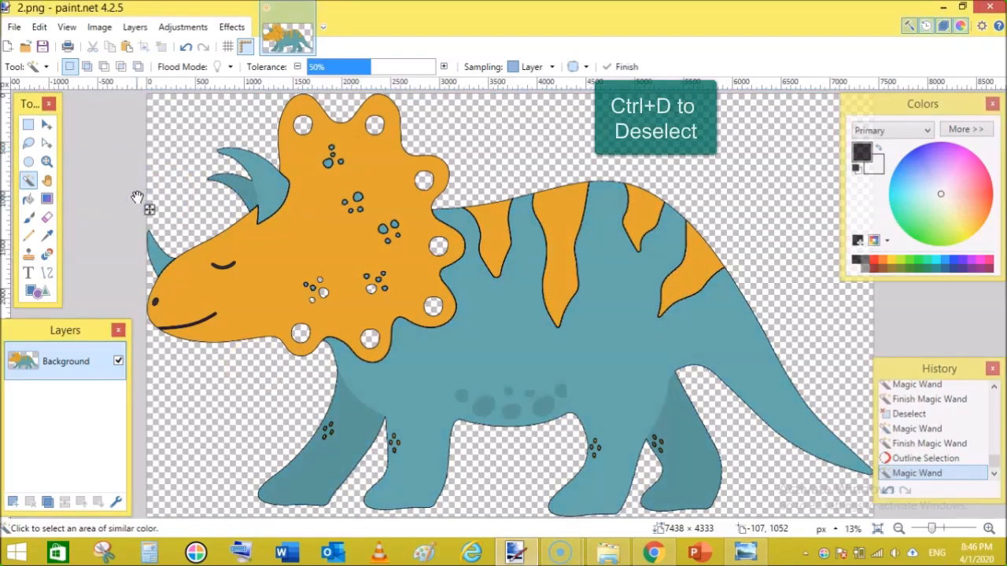
mouse_move(601, 271)
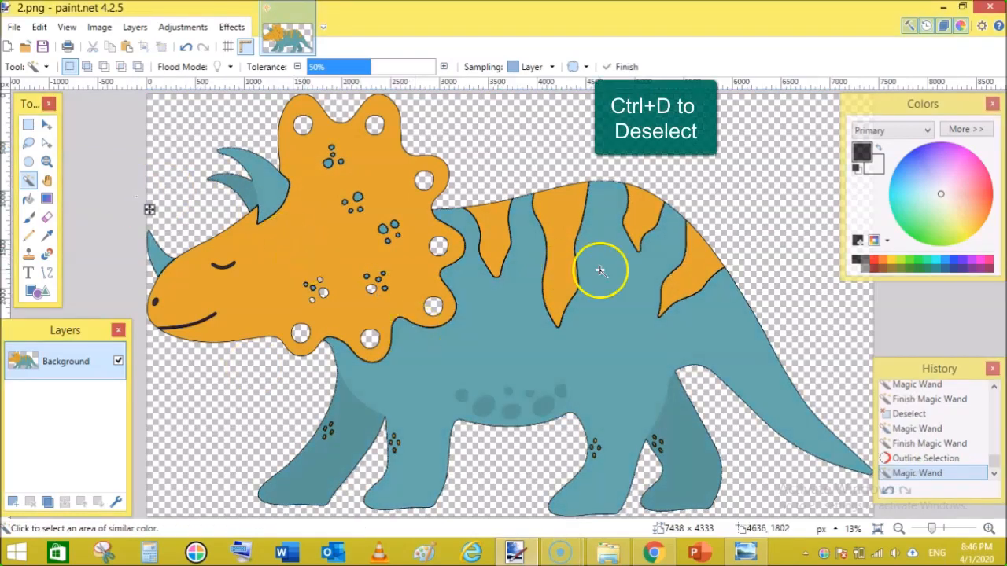
mouse_move(322, 244)
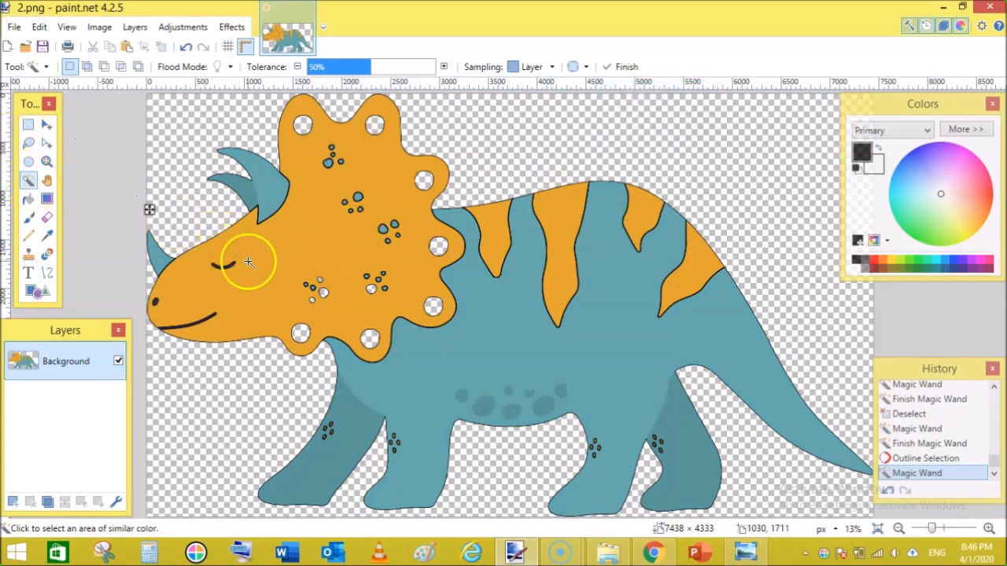
Magic Wand the orange frill and head areas and erase them with Erase Selection.
left_click(283, 268)
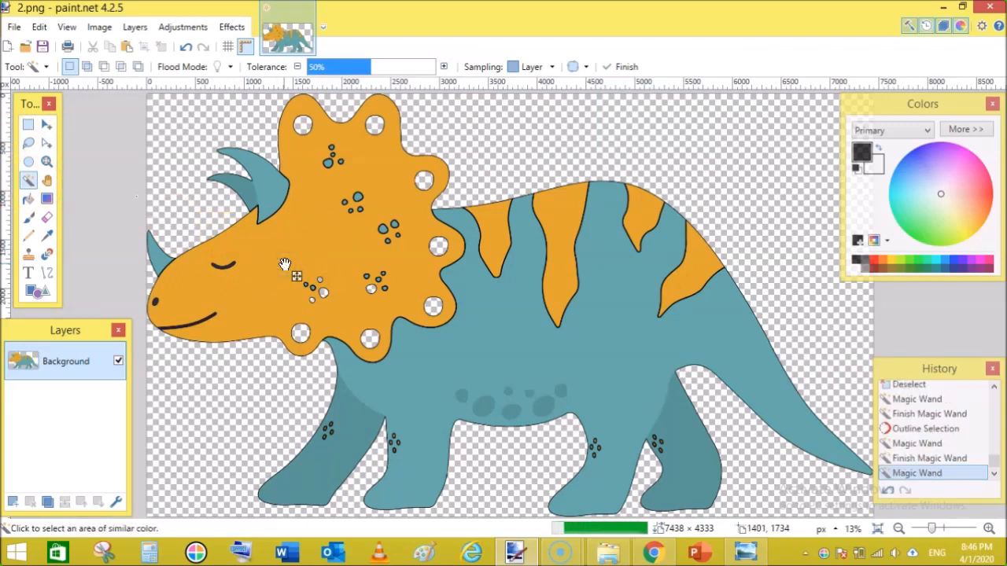
left_click(295, 274)
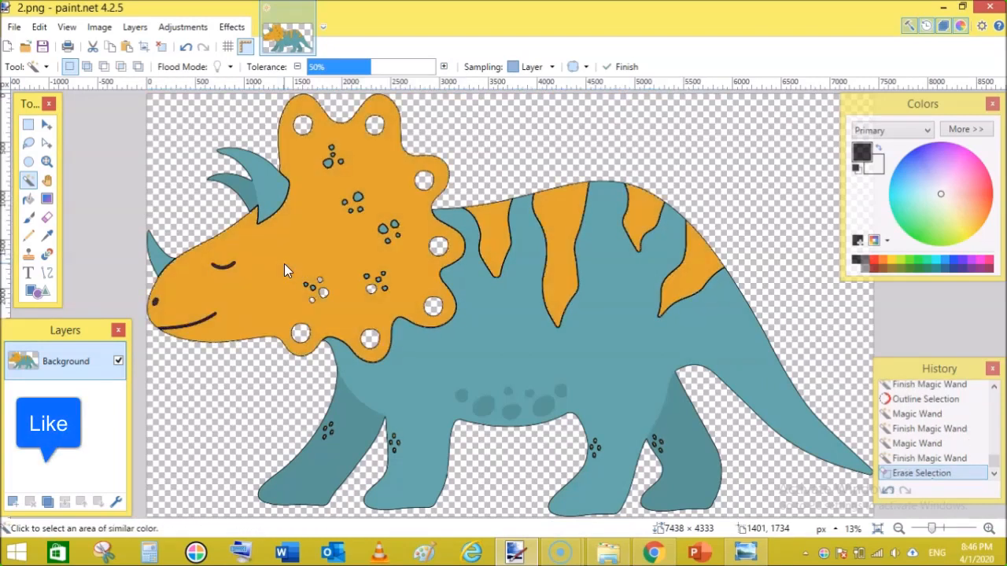
left_click(428, 362)
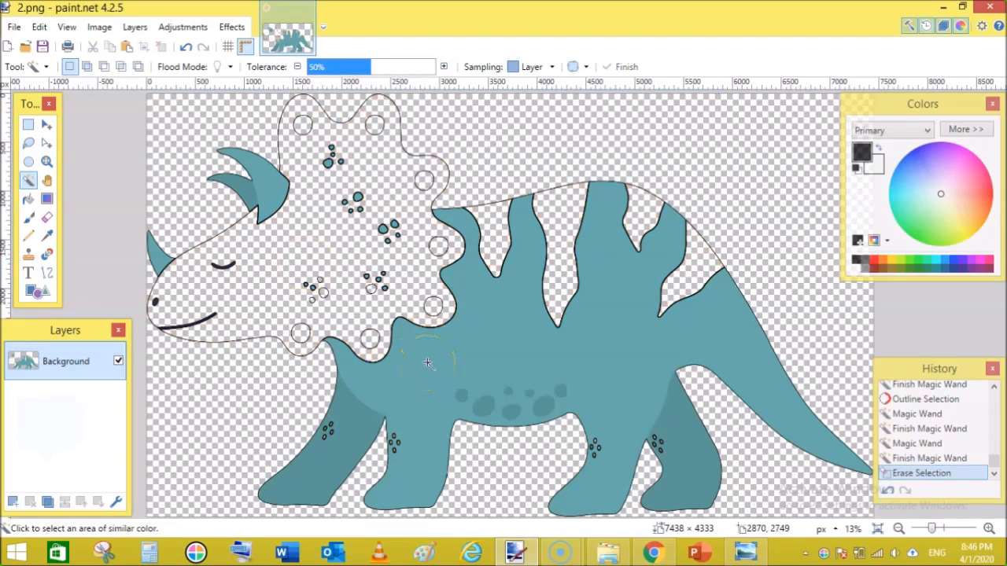
Magic Wand the teal body areas, delete them, and start saving the remaining black line art.
left_click(425, 365)
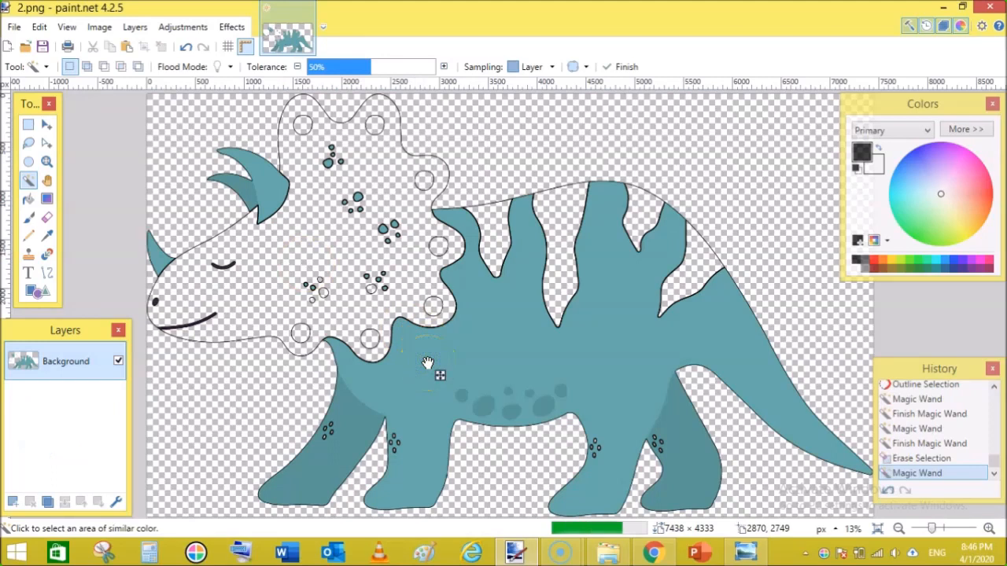
left_click(434, 371)
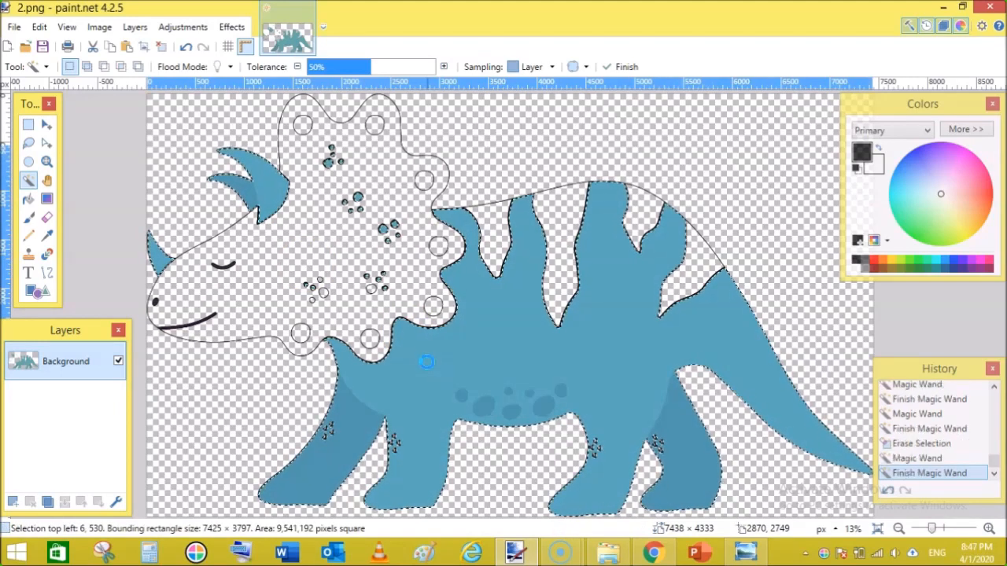
key("Delete")
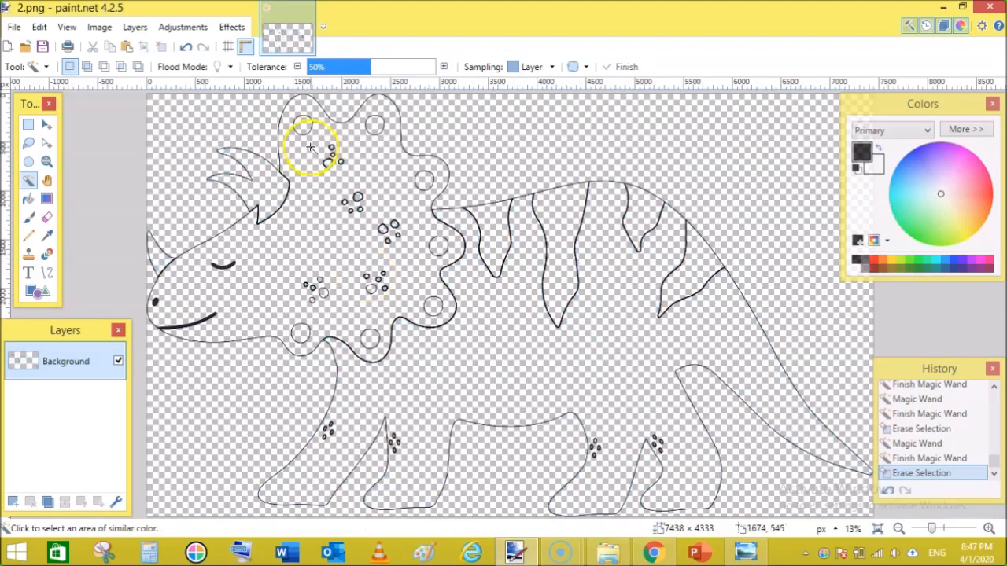
left_click(15, 27)
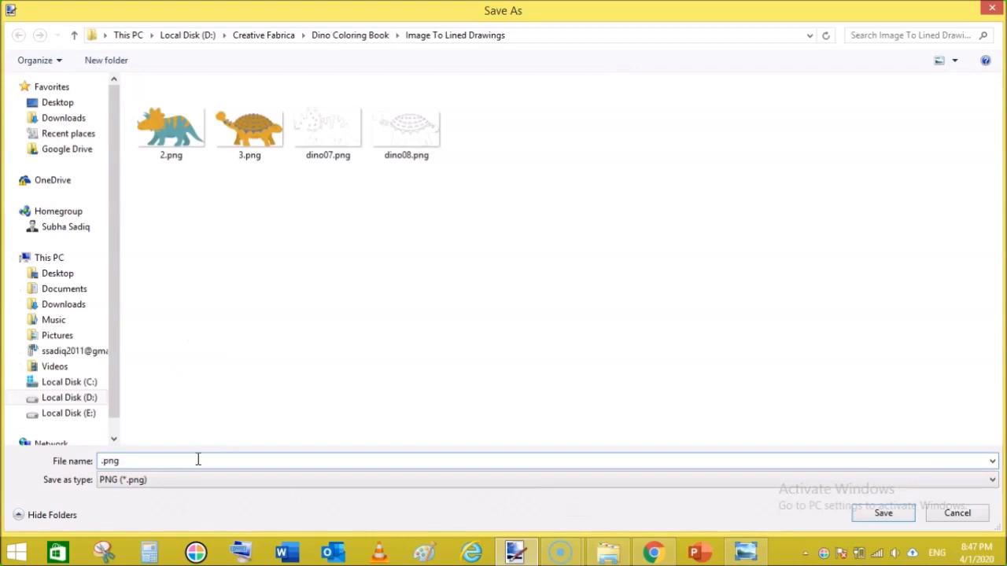
Save the drawing as DINO 10.png with default PNG settings, then return to the dinosaur folder.
type("DN")
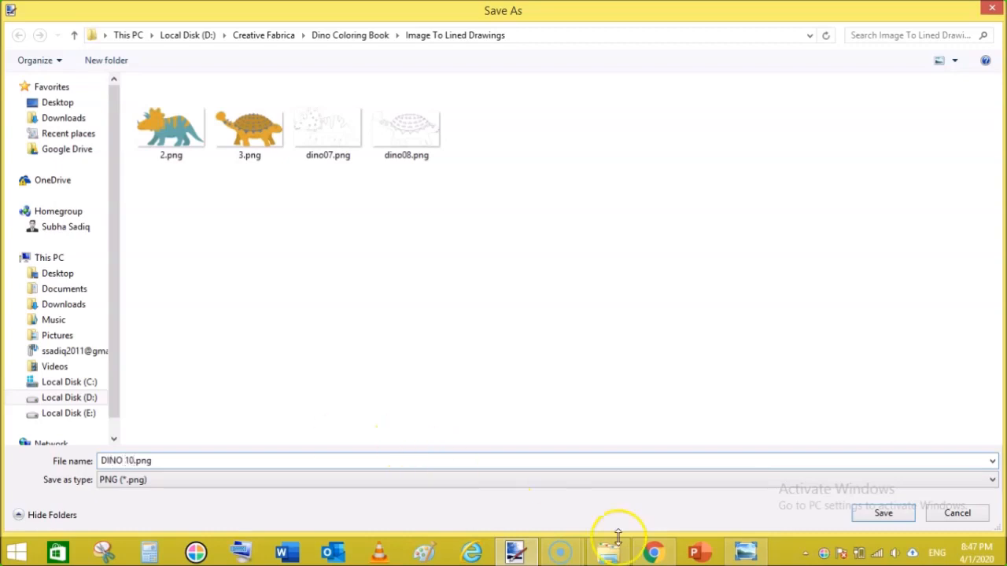
left_click(901, 513)
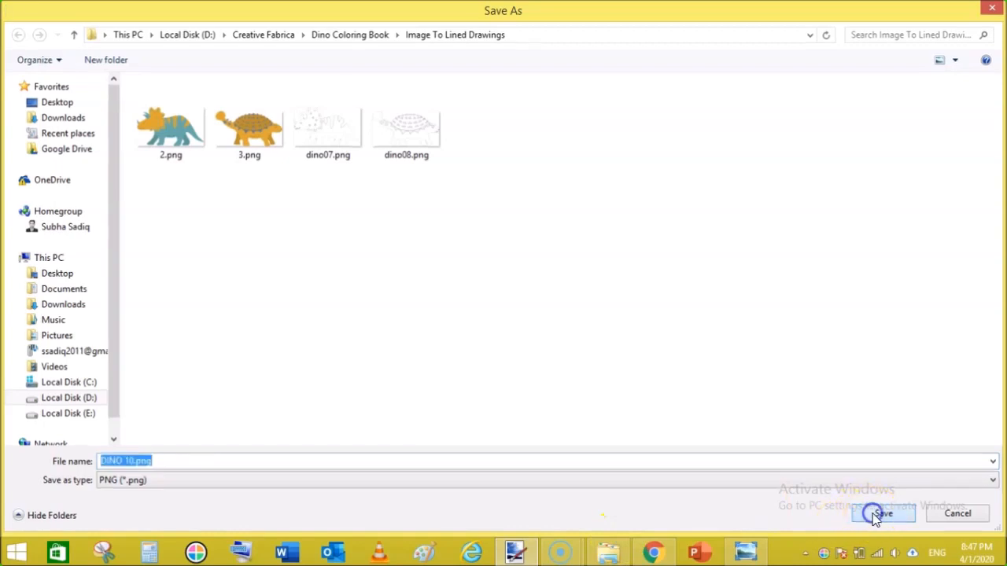
left_click(881, 513)
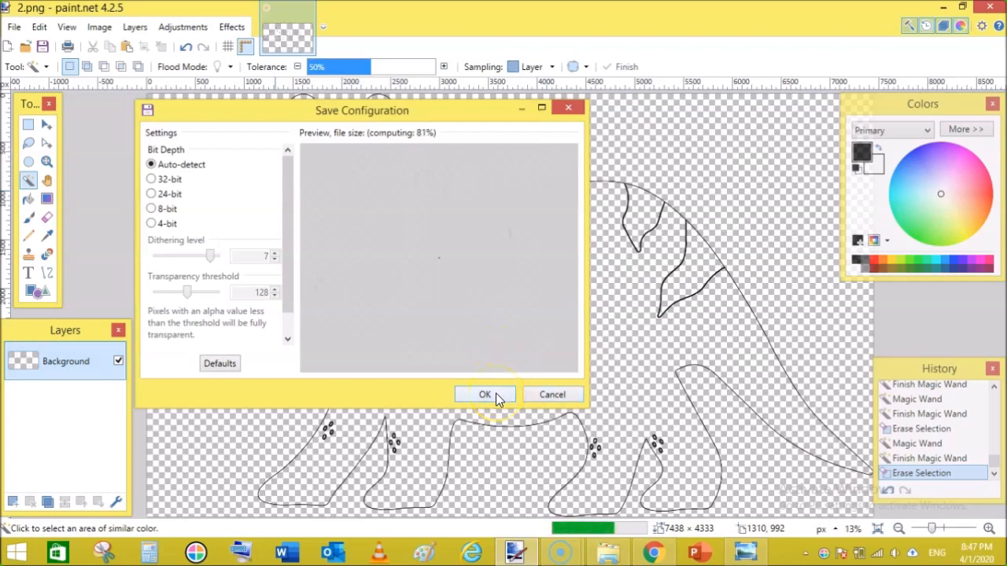
left_click(485, 394)
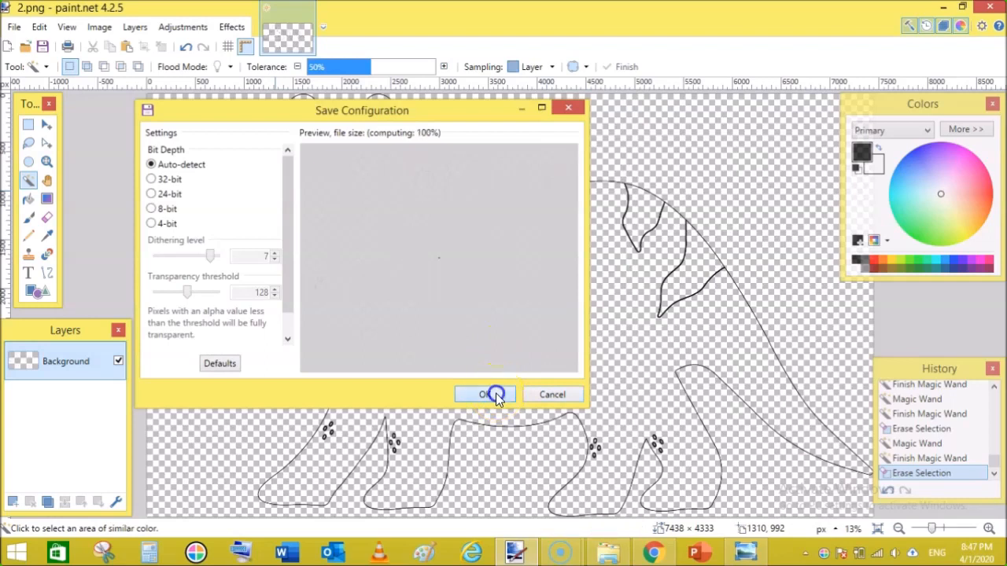
left_click(485, 393)
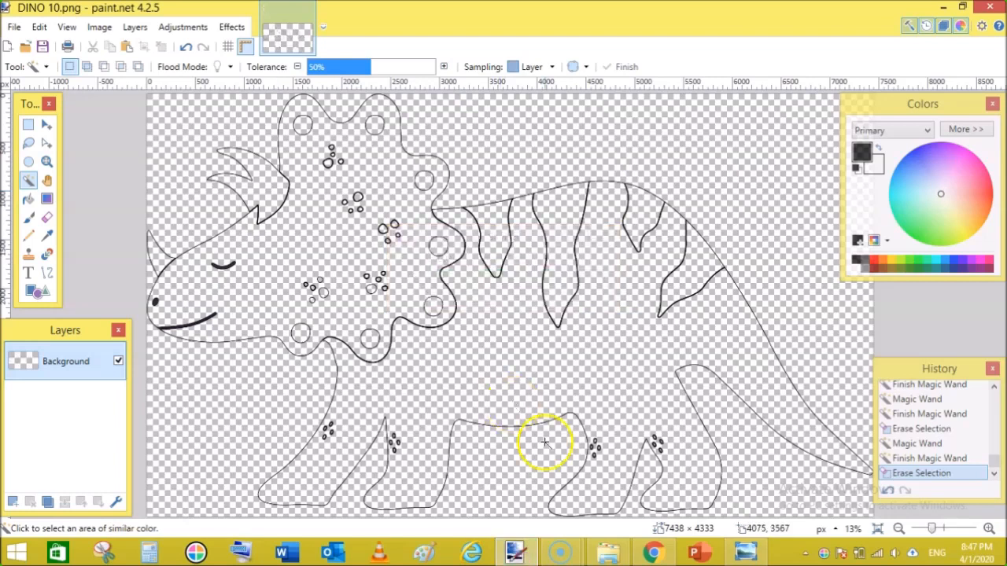
left_click(608, 548)
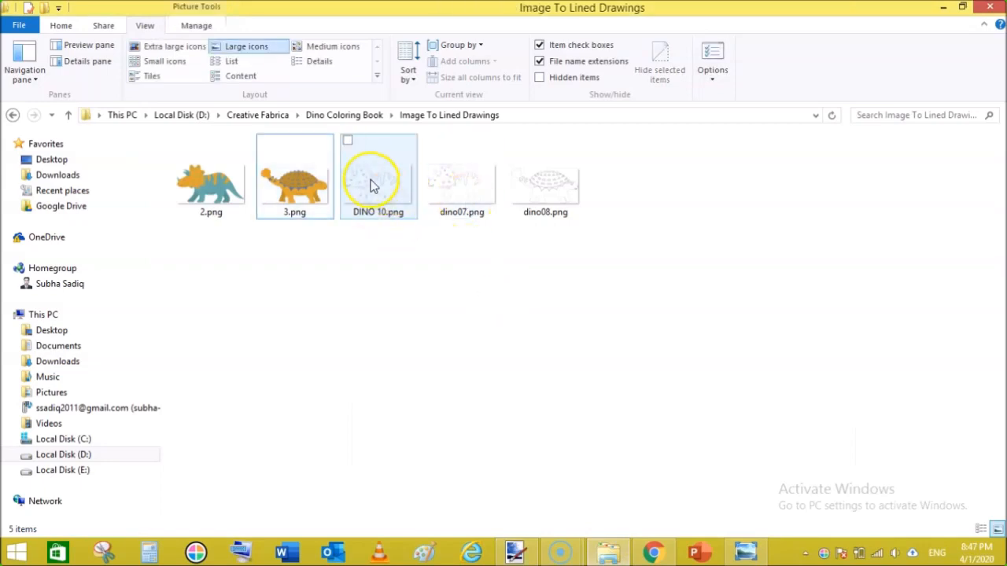
Preview DINO 10.png in Windows Photo Viewer, then close the preview.
right_click(375, 181)
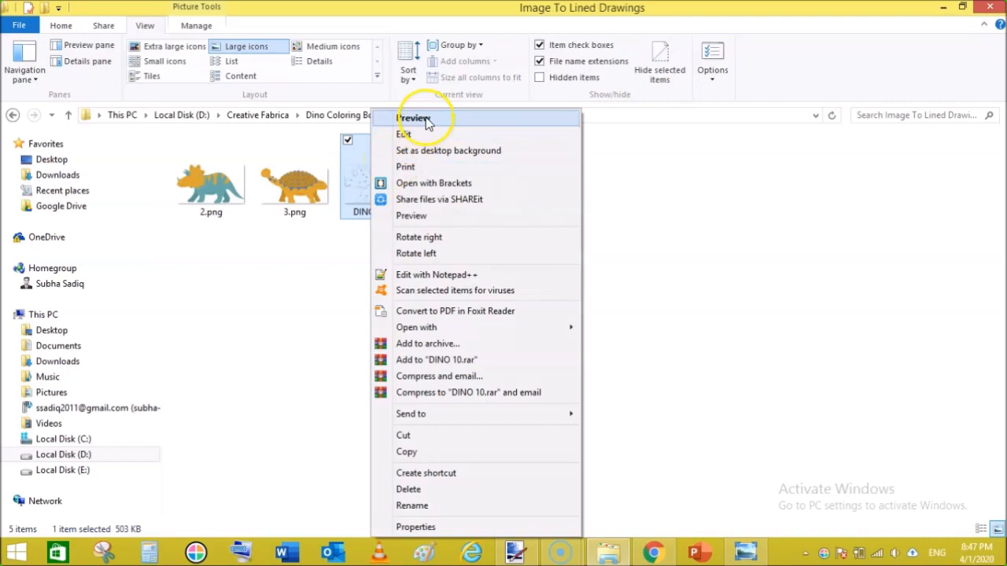
left_click(412, 117)
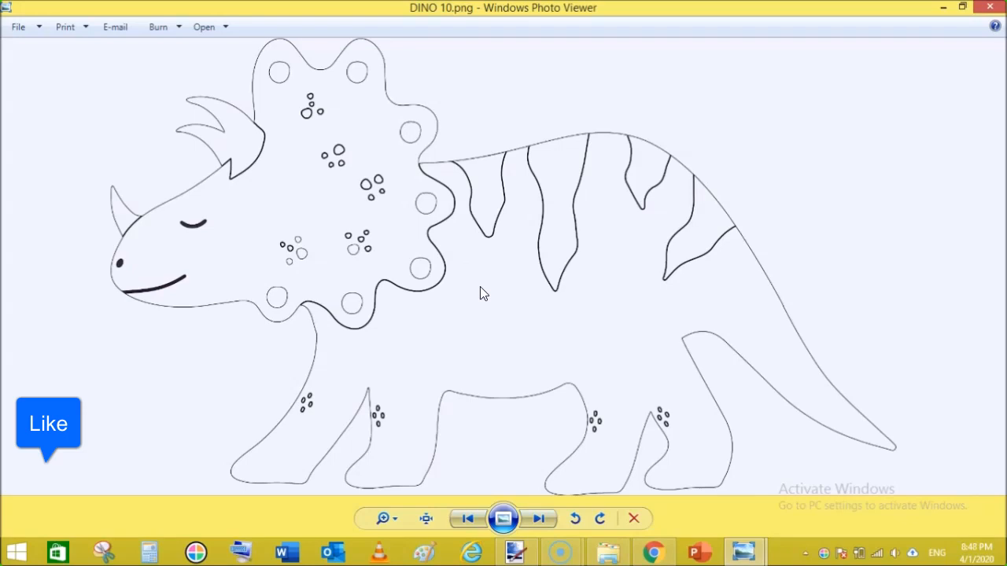
mouse_move(652, 286)
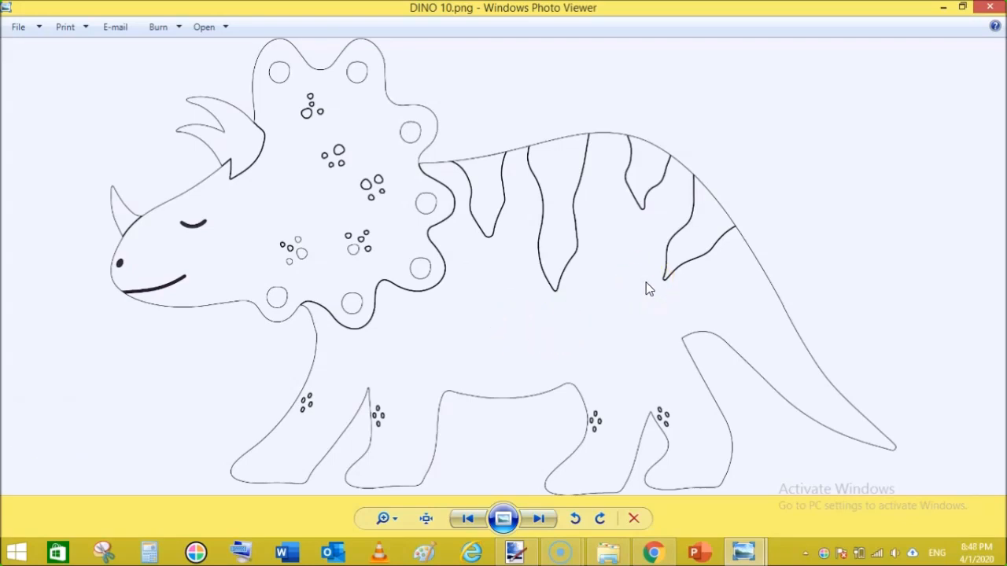
left_click(516, 549)
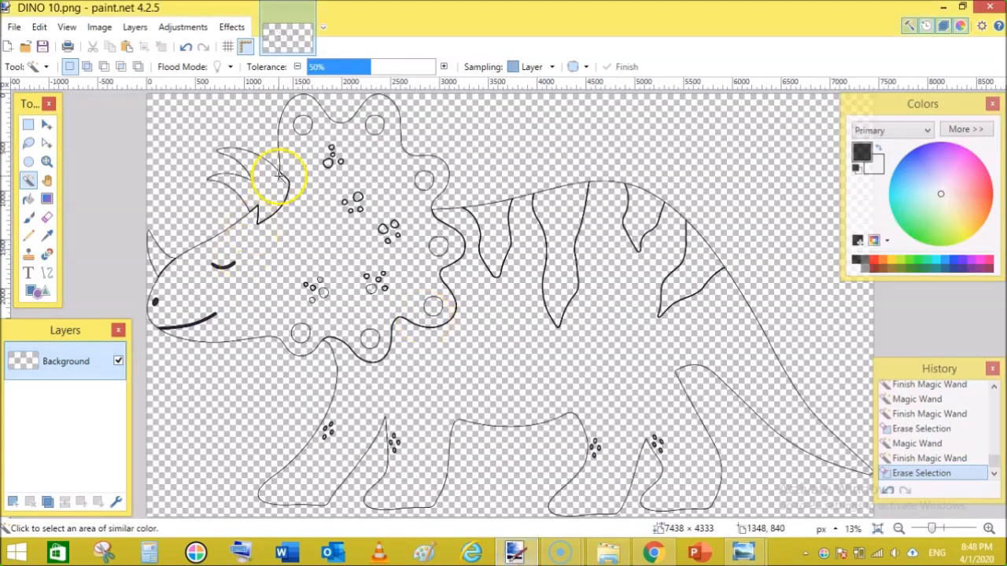
Repeat the Outline Selection effect on the selected region, then switch to the dinosaur folder.
left_click(231, 25)
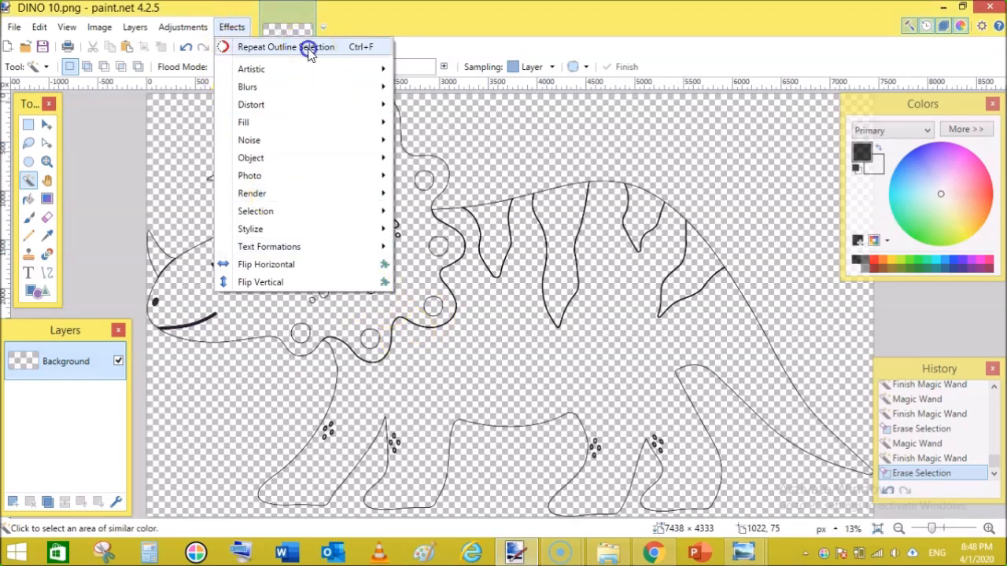
left_click(287, 47)
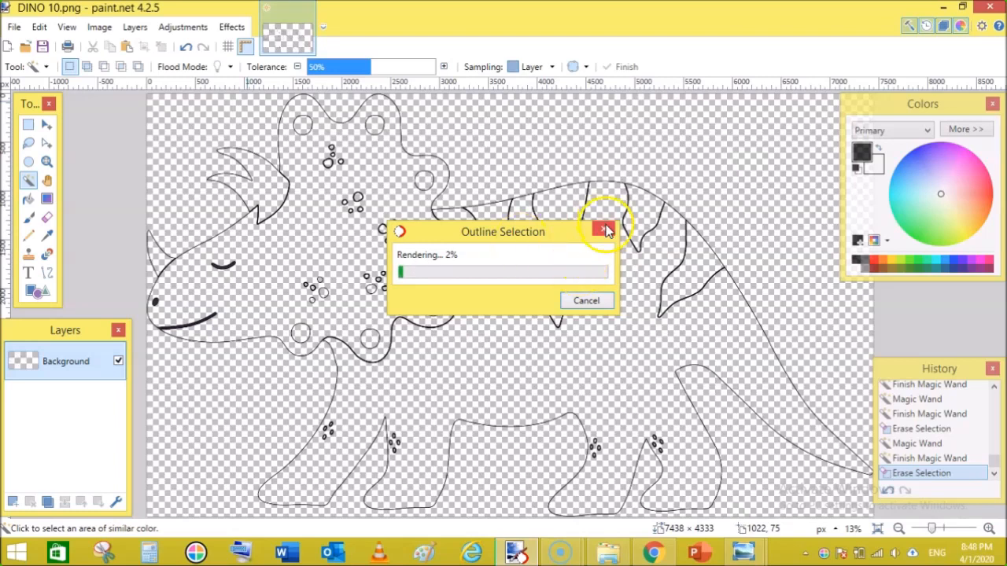
mouse_move(602, 230)
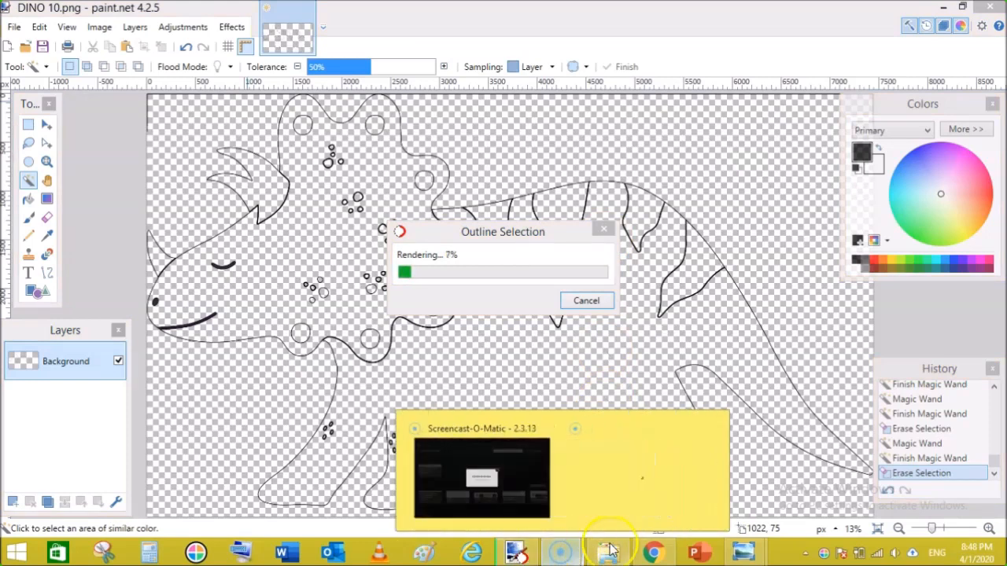
left_click(607, 548)
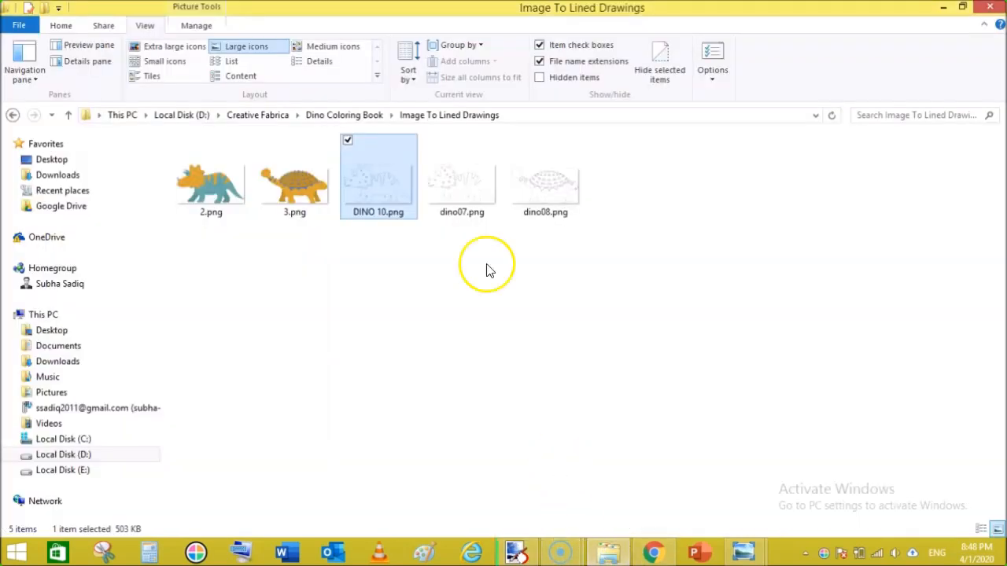
Open 3.png in Windows Photo Viewer, close it, and open it again.
left_click(294, 181)
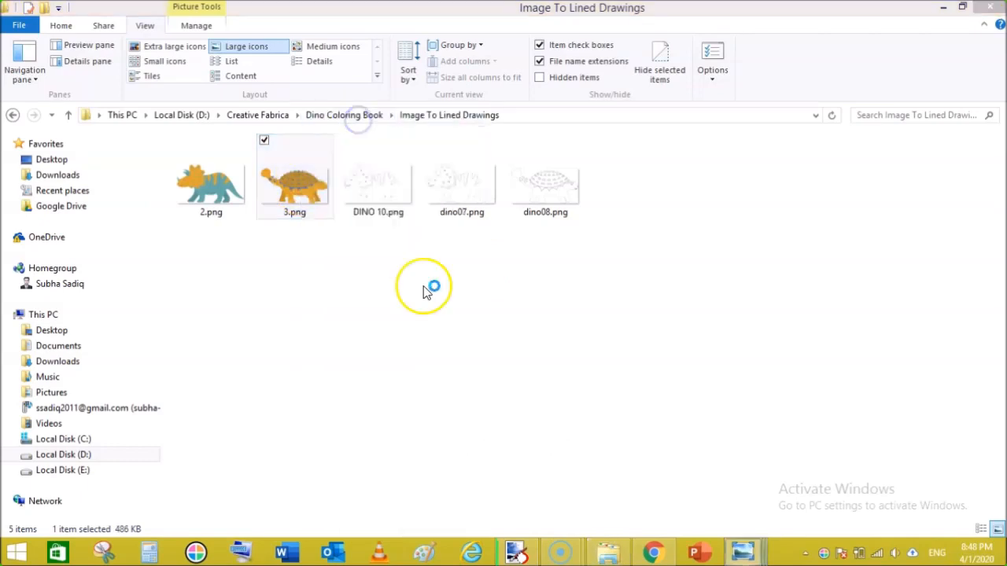
double_click(295, 171)
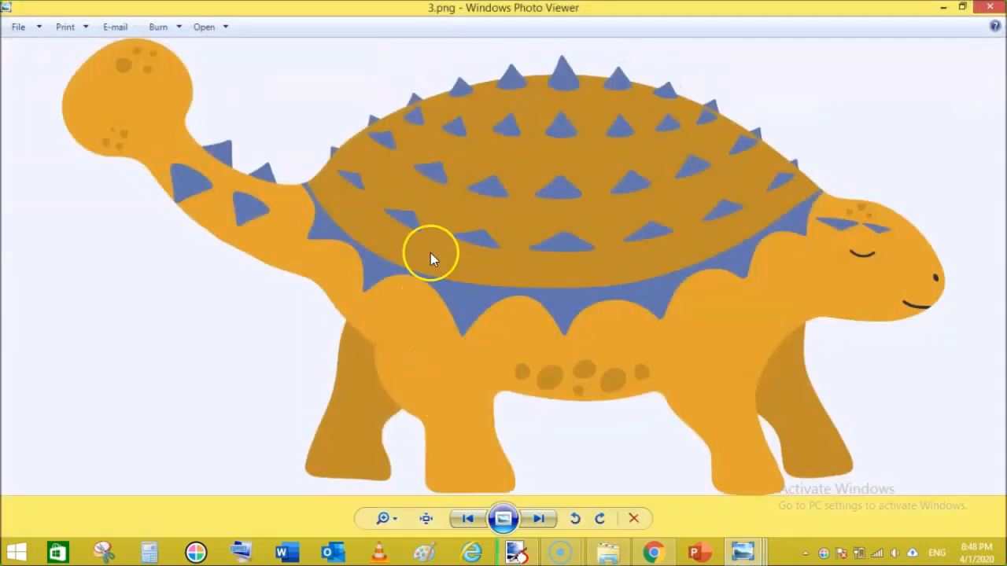
mouse_move(443, 359)
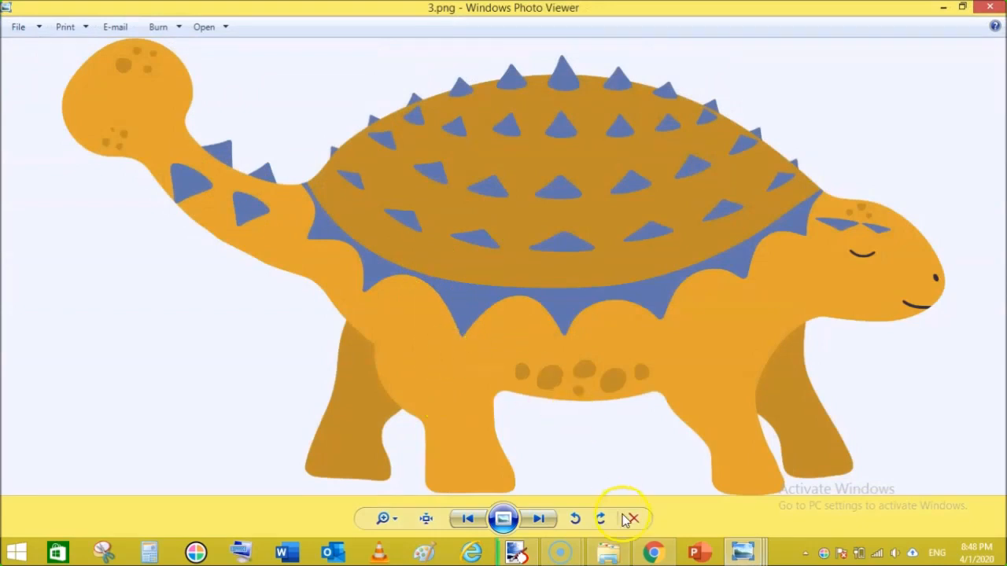
left_click(628, 519)
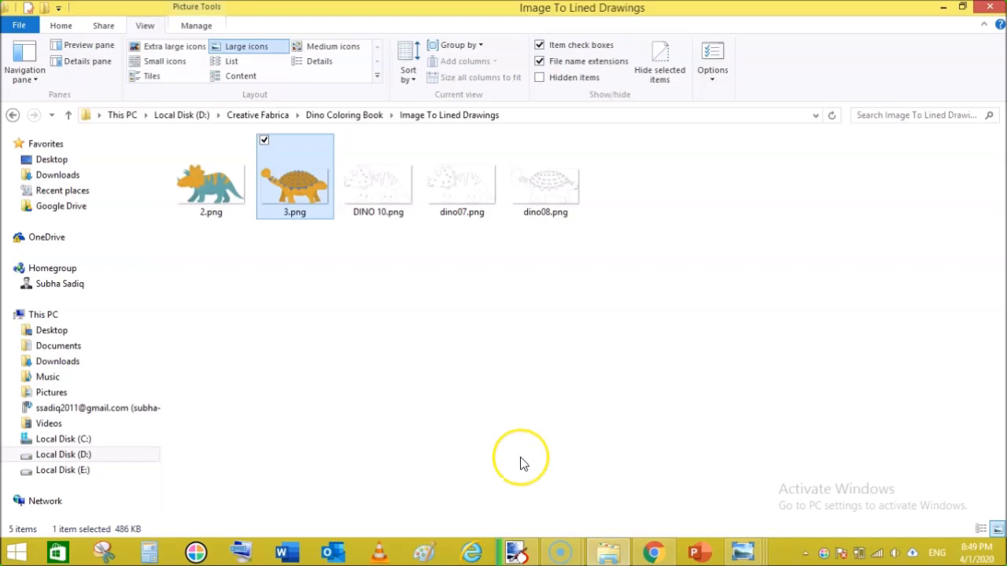
mouse_move(522, 462)
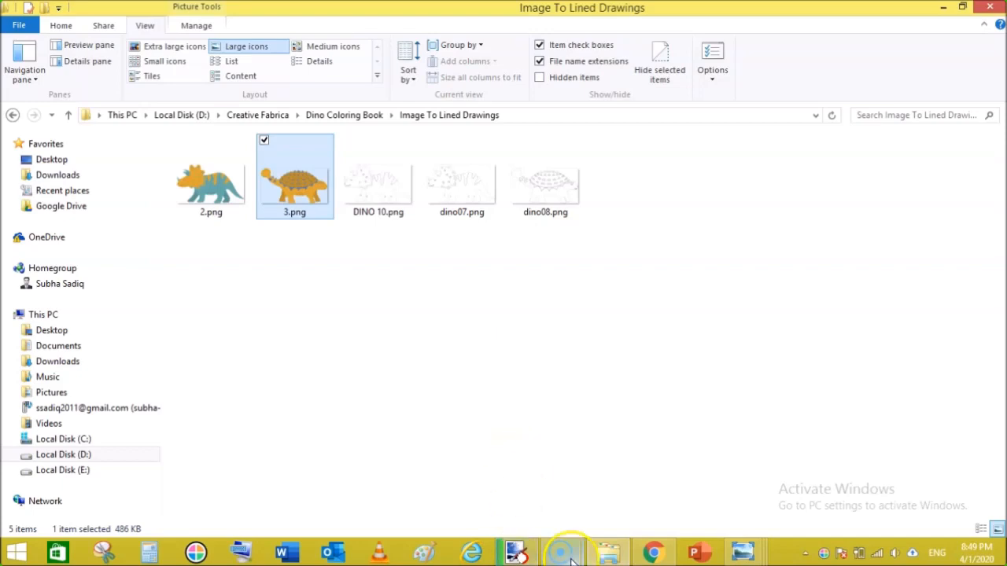
double_click(294, 170)
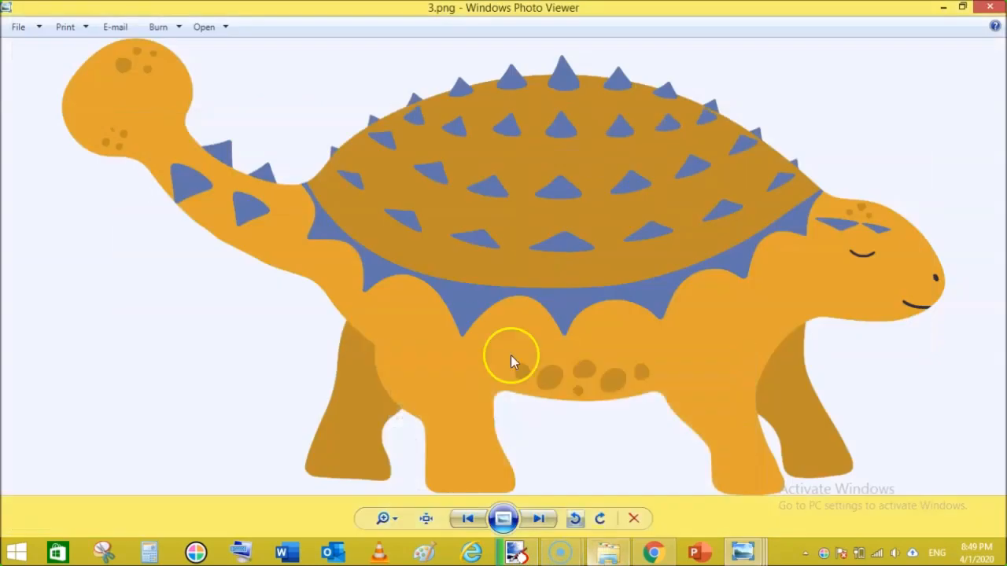
mouse_move(417, 283)
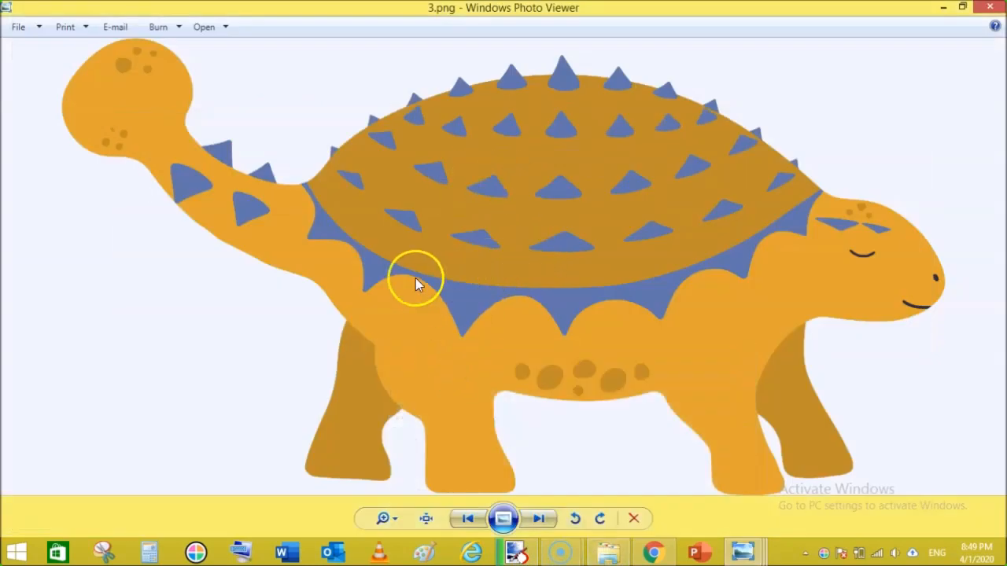
mouse_move(544, 458)
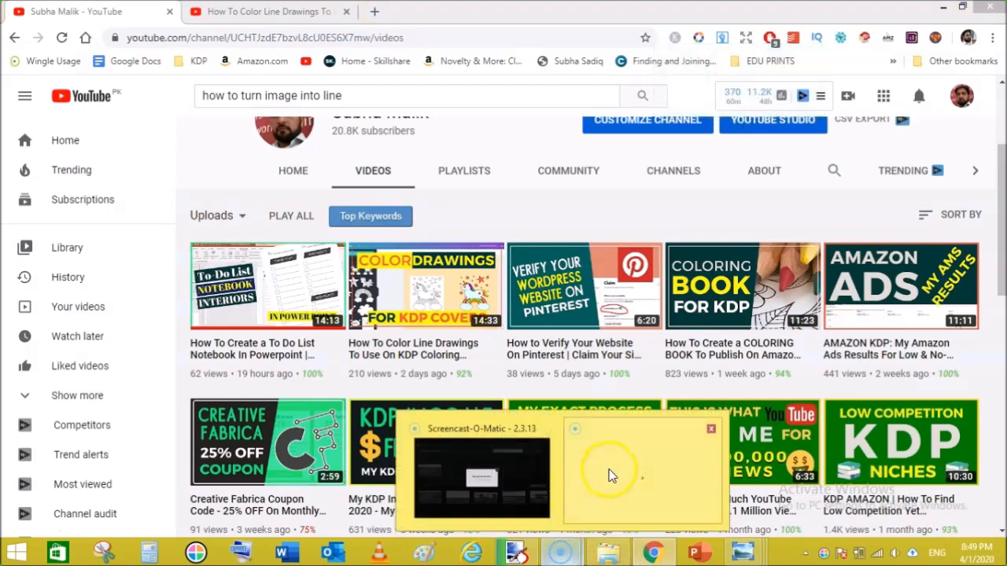
Switch back to the DINO 10.png drawing in paint.net.
left_click(513, 547)
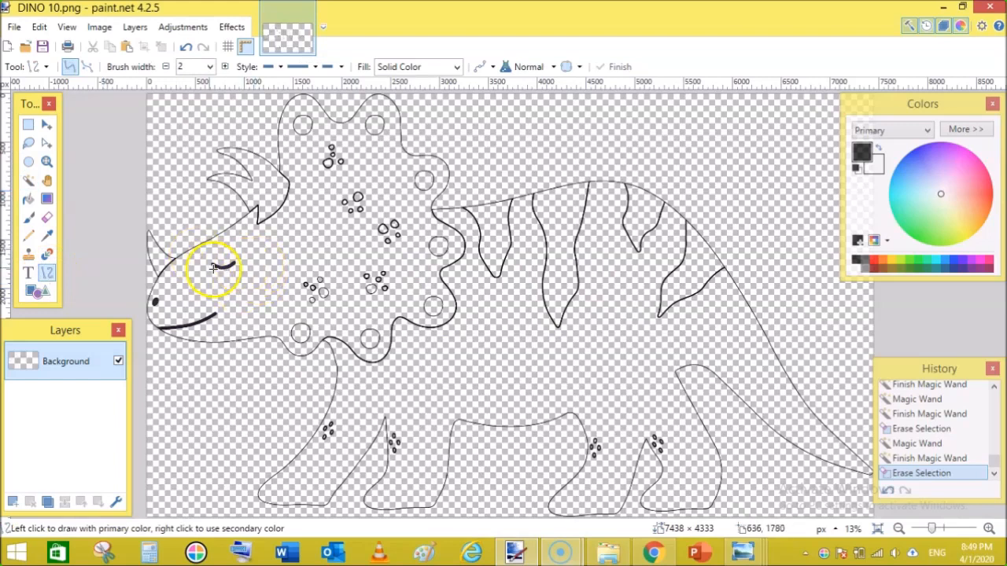
Draw a stroke over the closed eye at width 10, raise it to 25, and zoom in on the head.
left_click(212, 67)
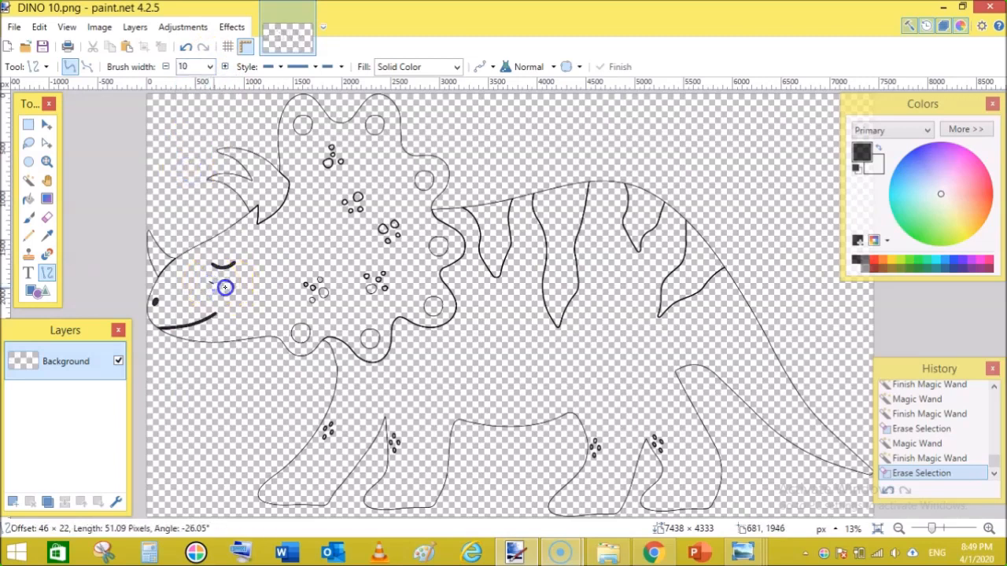
left_click_drag(226, 286, 244, 282)
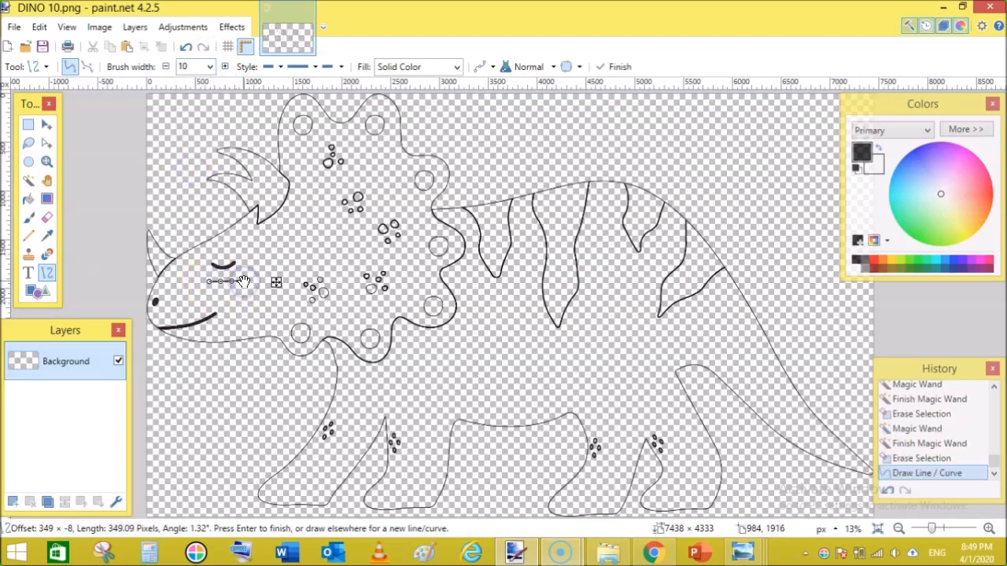
left_click(211, 66)
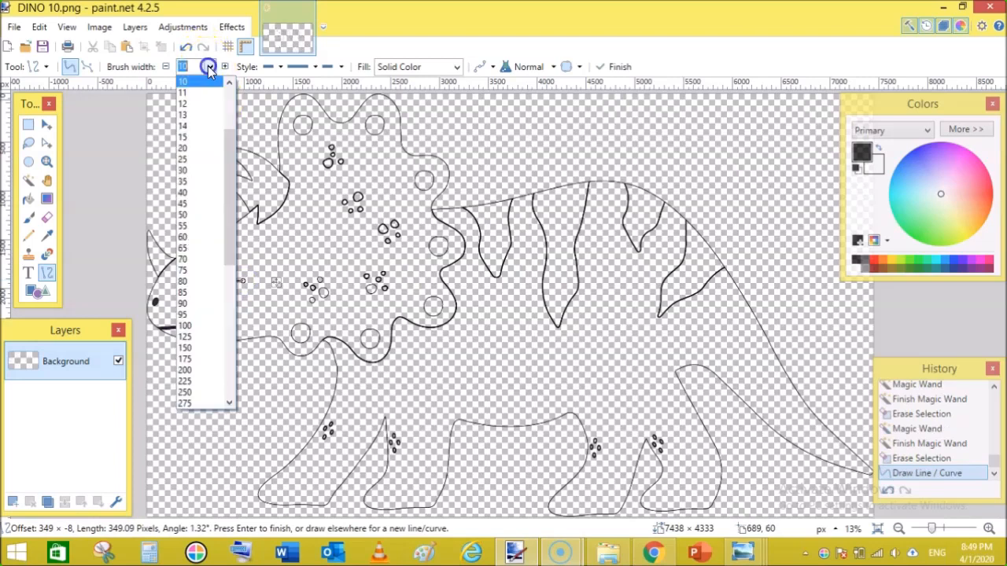
mouse_move(208, 165)
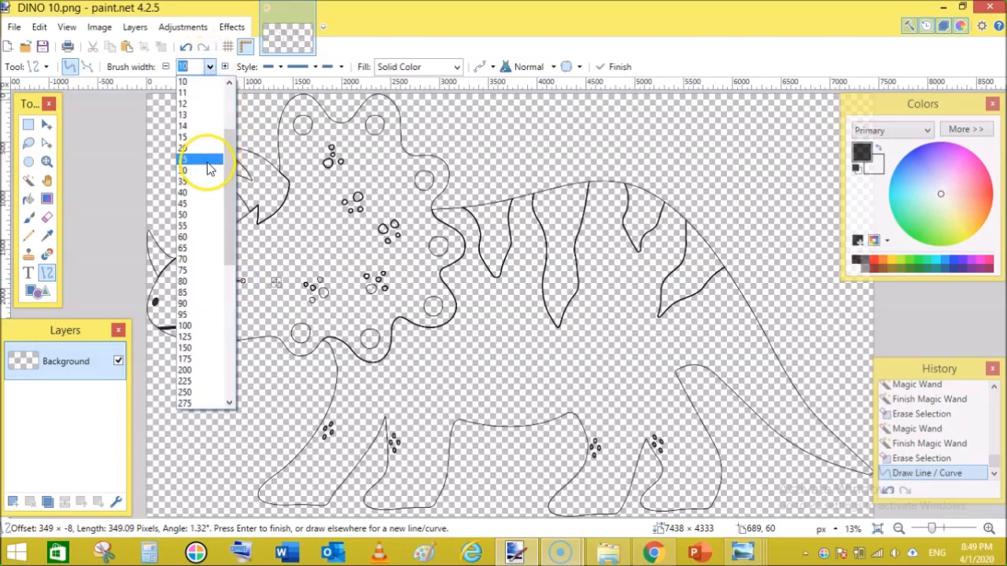
left_click(191, 158)
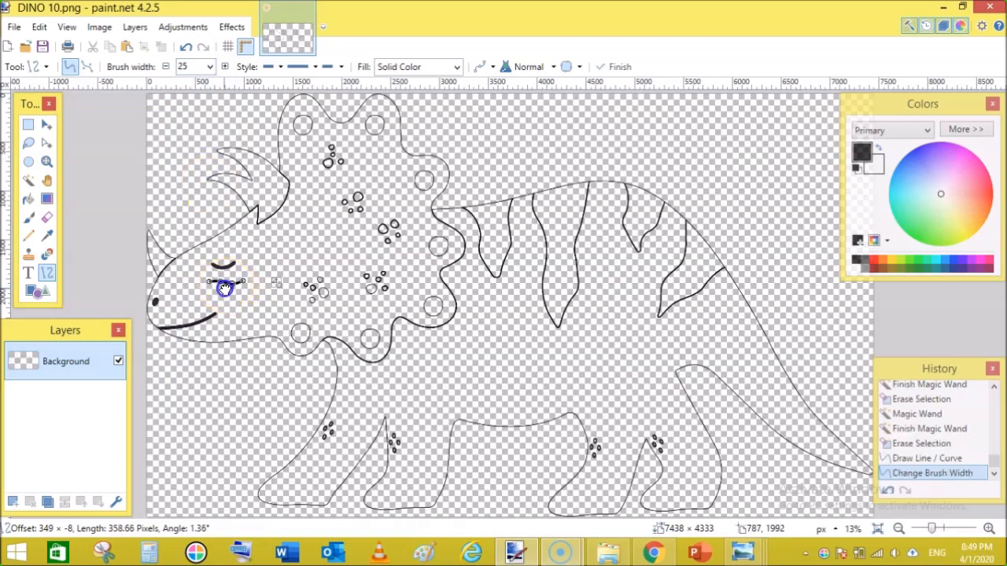
left_click_drag(223, 288, 220, 290)
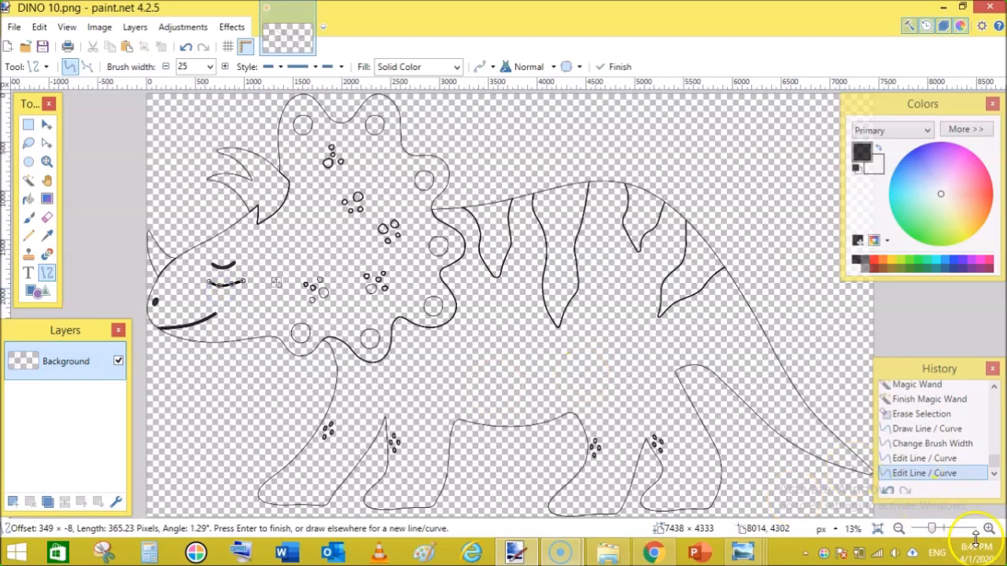
left_click(985, 529)
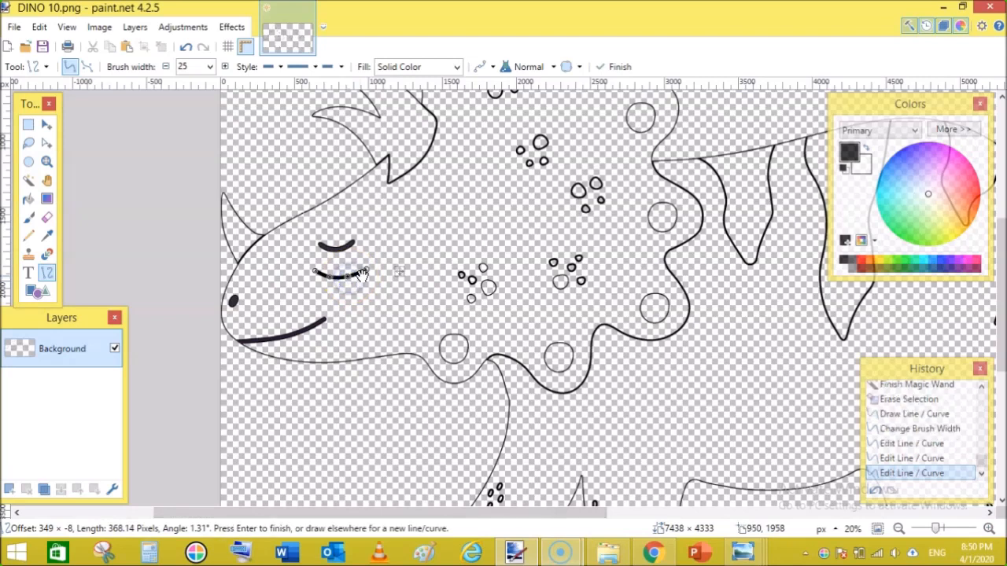
mouse_move(390, 271)
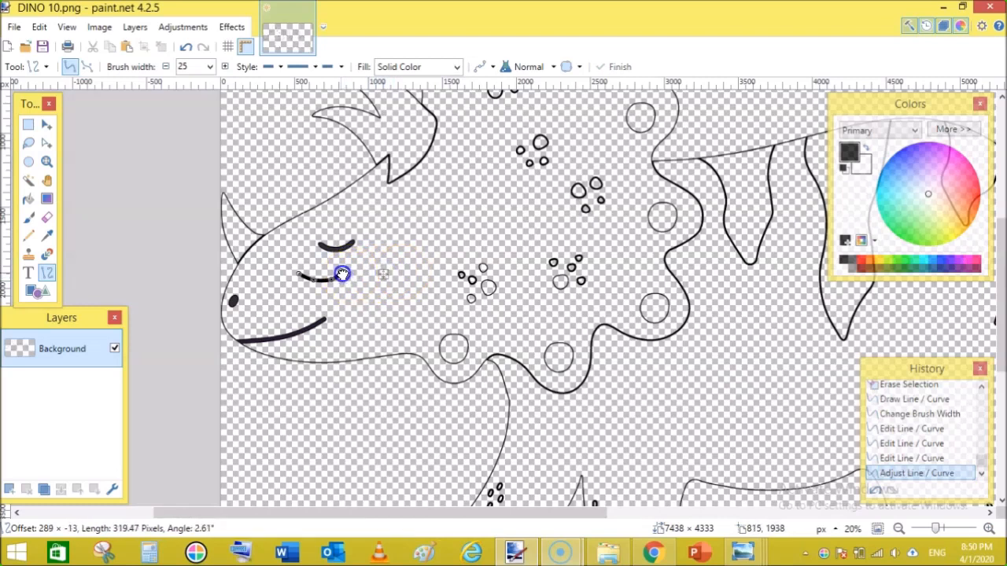
Drag the stroke's handles so it bends along the closed eye's curve.
left_click_drag(343, 273, 299, 280)
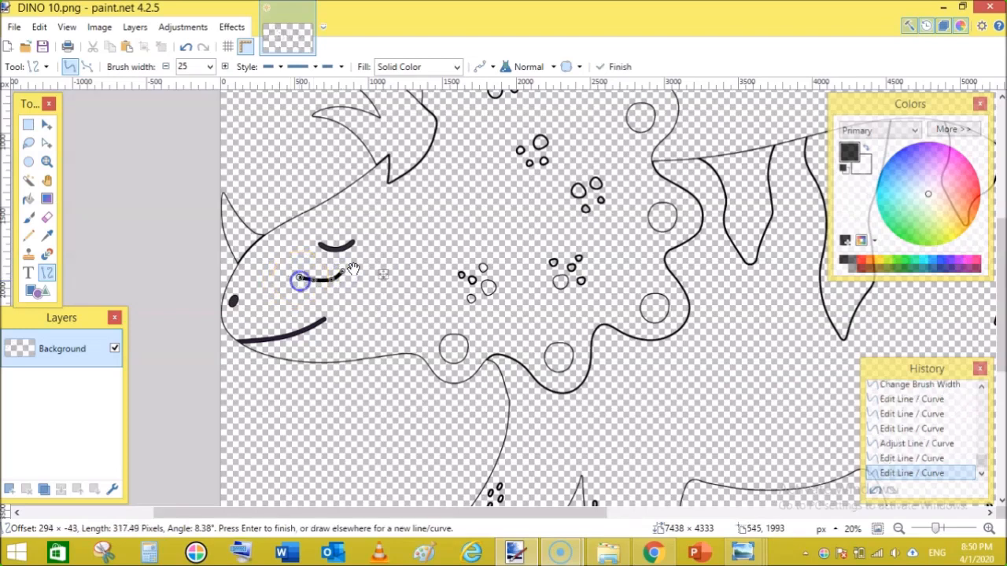
left_click_drag(299, 280, 346, 276)
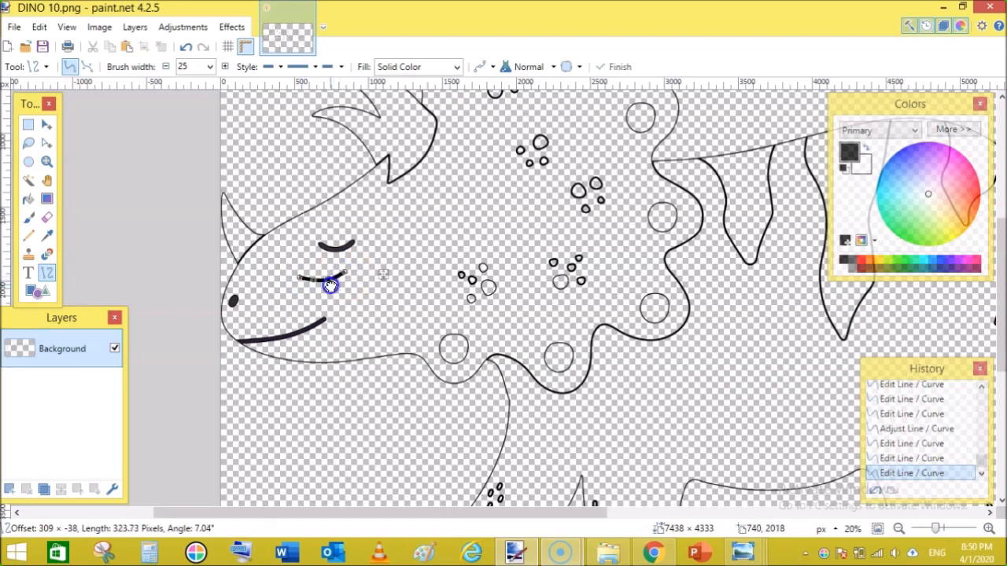
left_click_drag(331, 285, 302, 280)
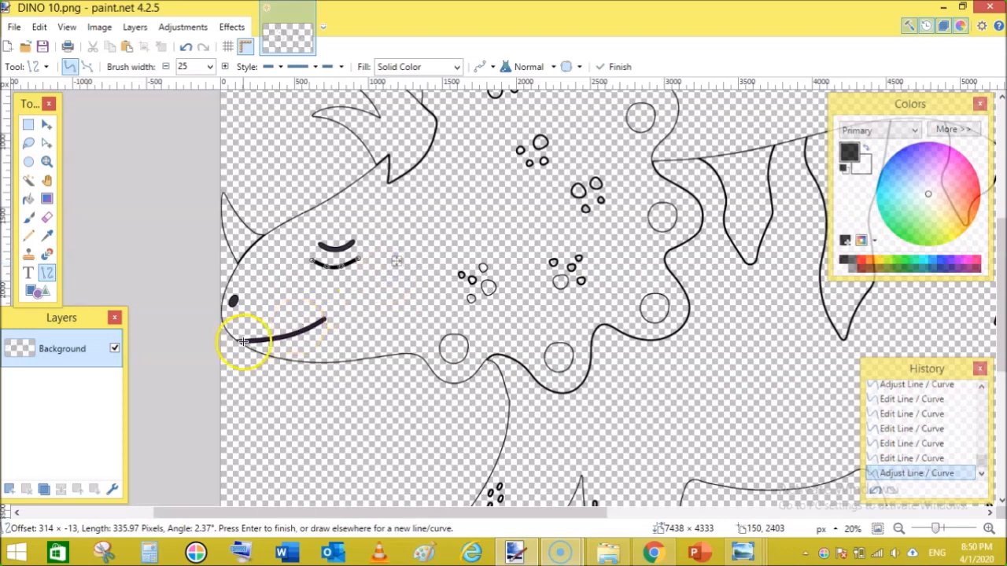
mouse_move(73, 253)
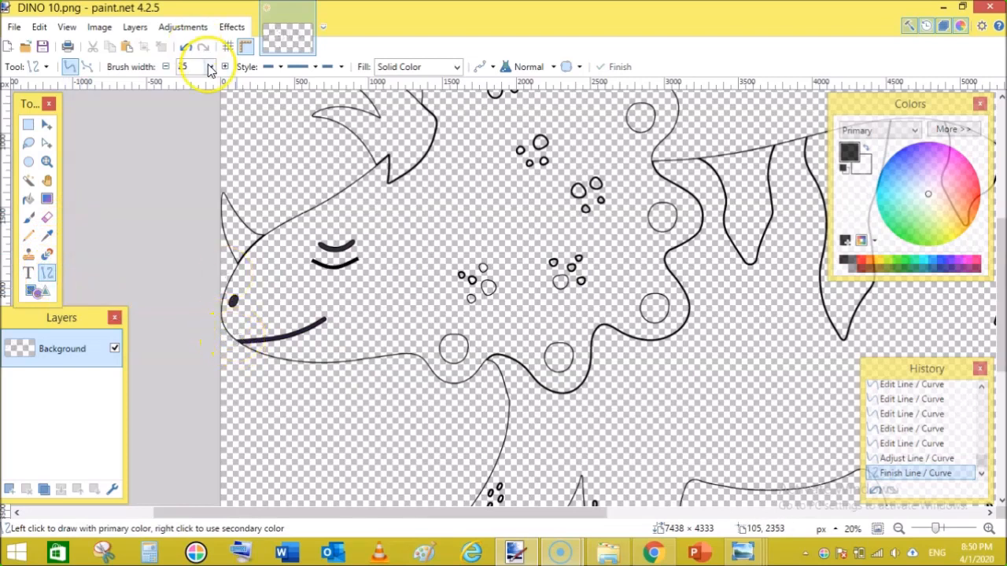
Draw a width-30 stroke along the mouth and bend it to match the smile.
left_click(211, 66)
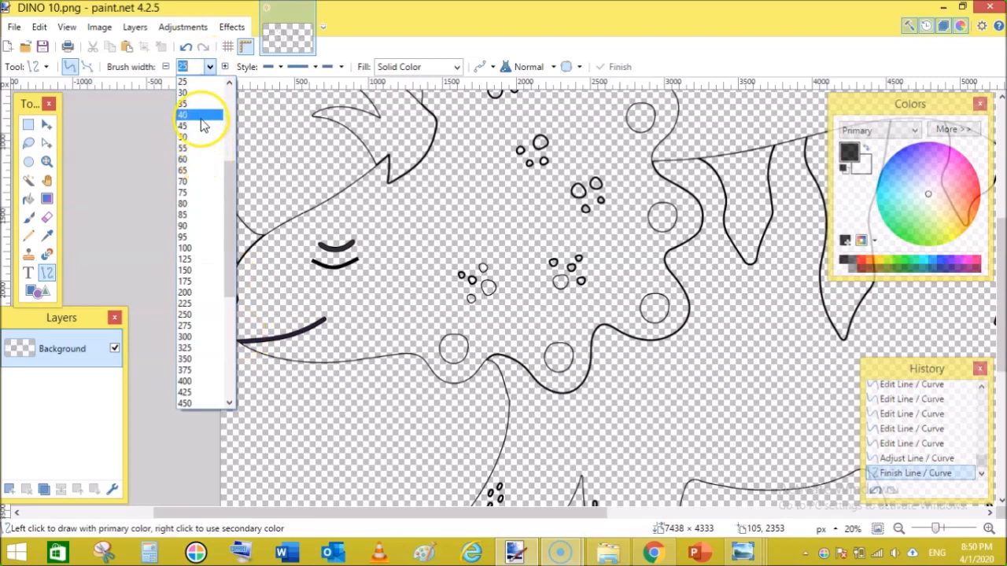
left_click(192, 103)
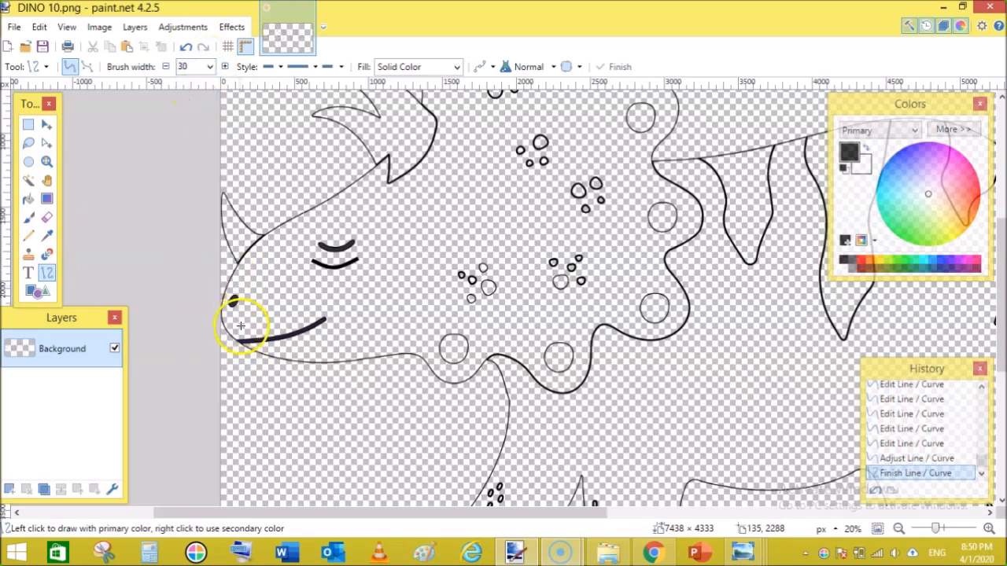
left_click_drag(242, 324, 324, 318)
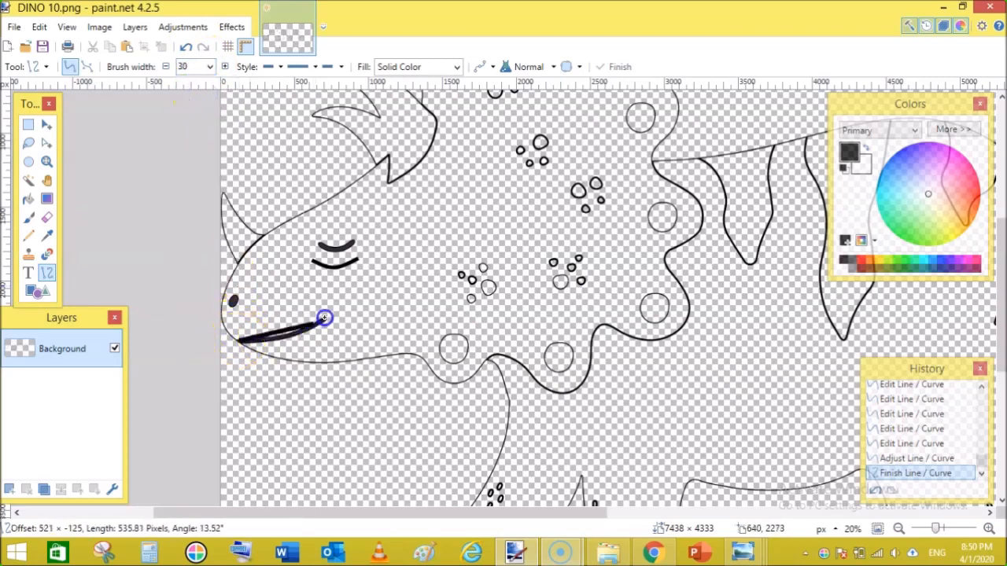
left_click_drag(324, 318, 296, 328)
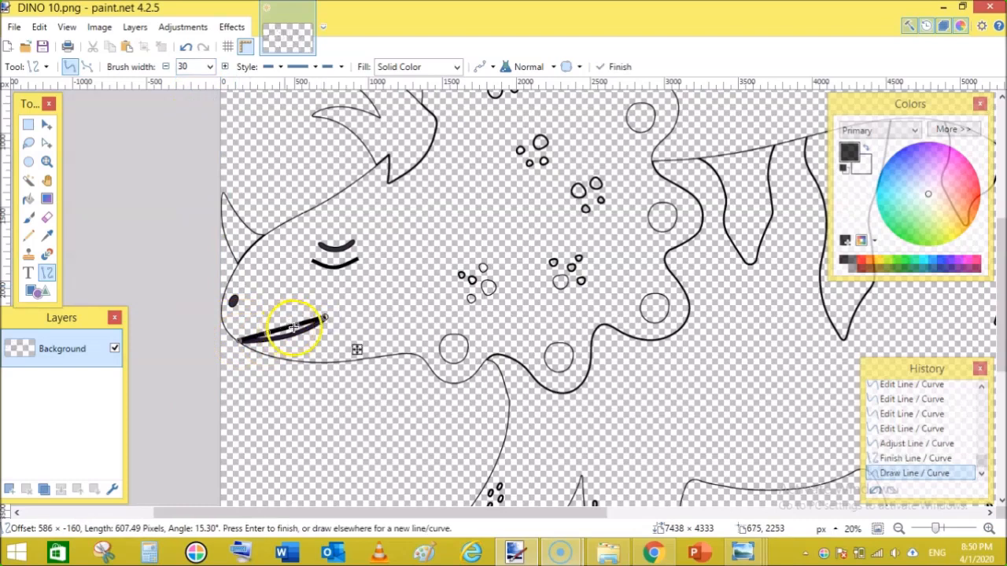
left_click_drag(295, 326, 299, 337)
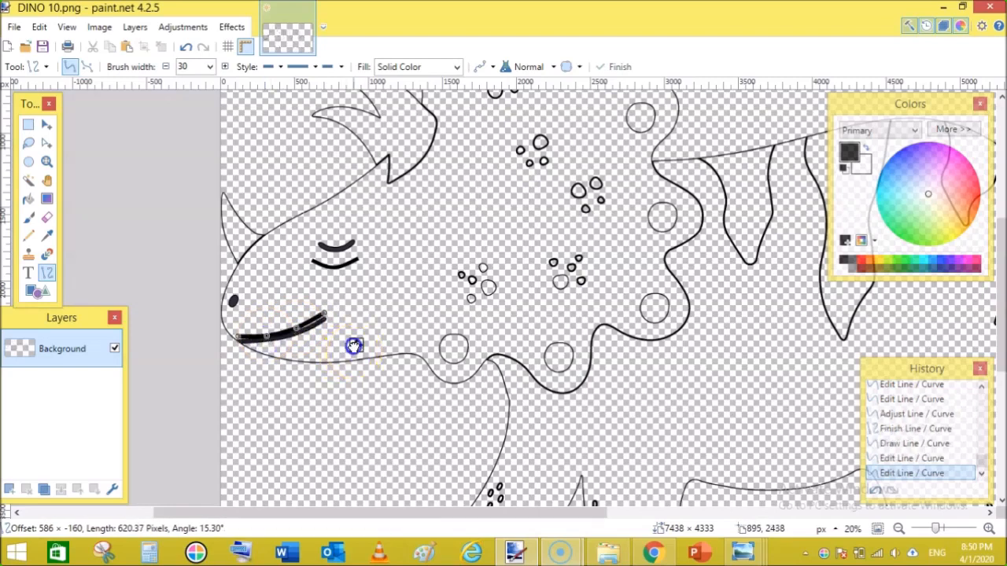
left_click_drag(354, 348, 350, 330)
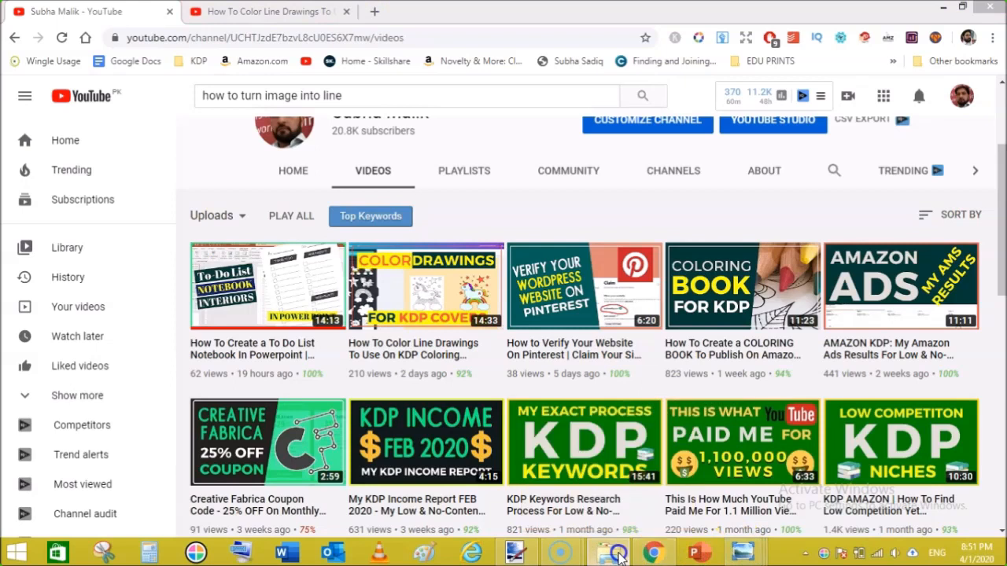
left_click(610, 558)
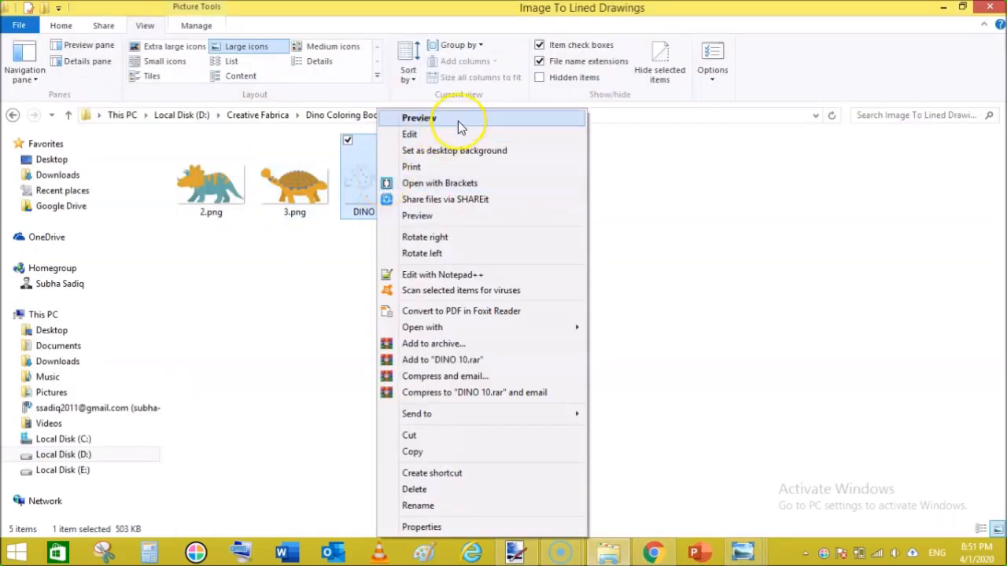
left_click(418, 117)
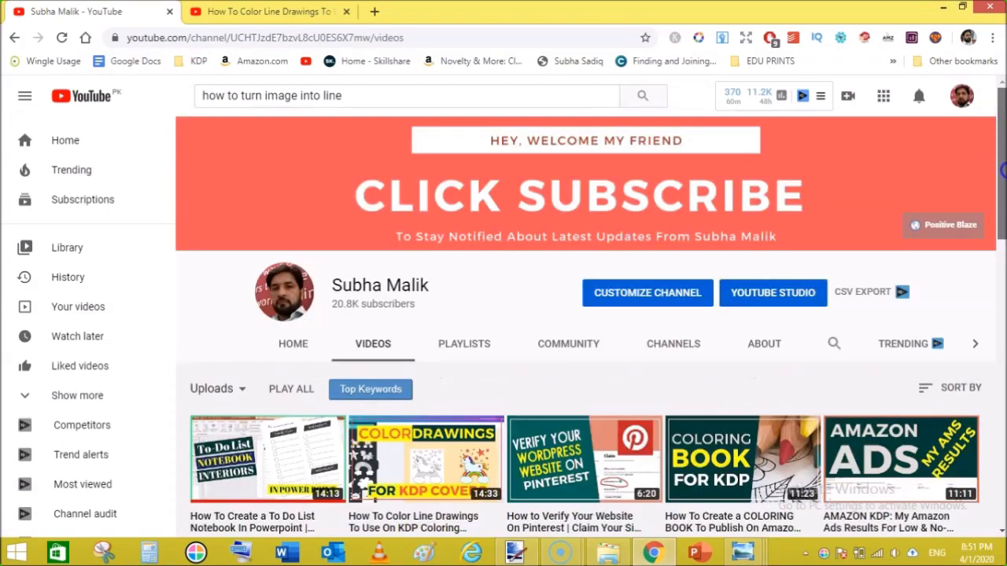
scroll("down", 3)
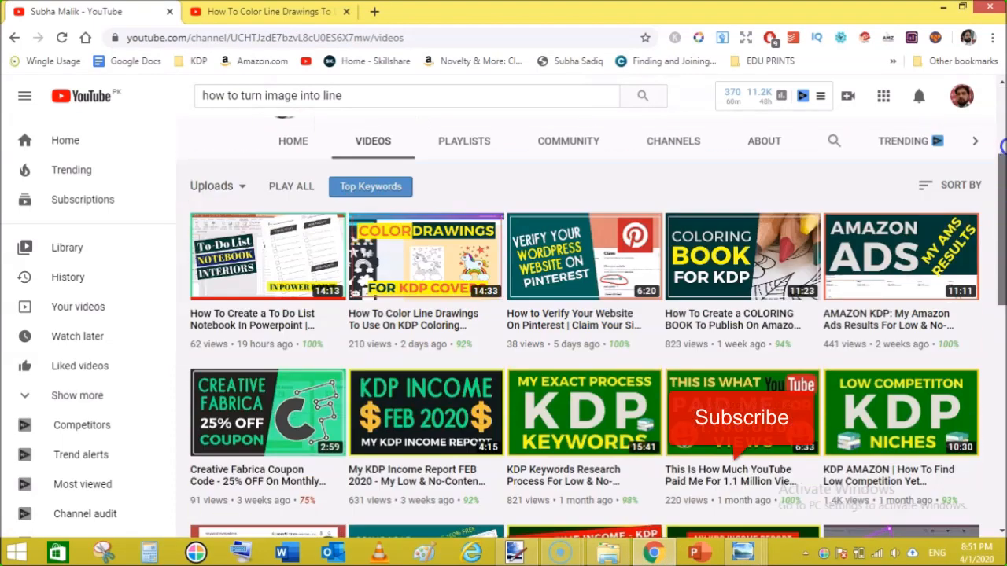